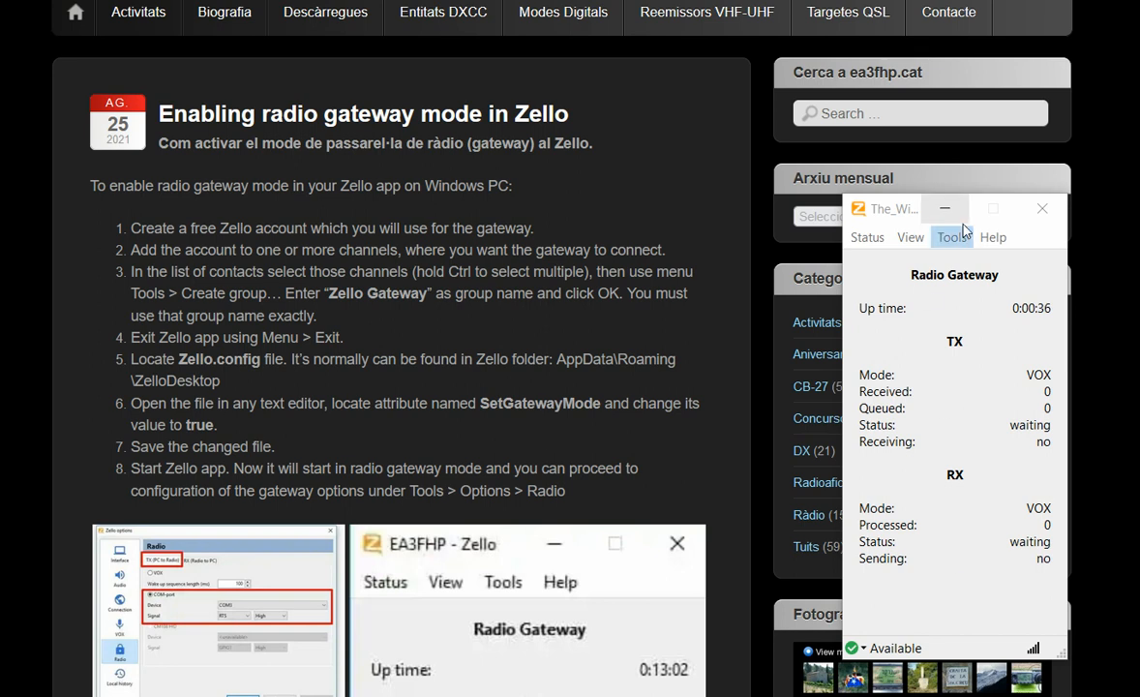
Open Zello options from the Tools menu and show the Radio page with VOX transmit
{"action": "left_click", "coordinate": [950, 236]}
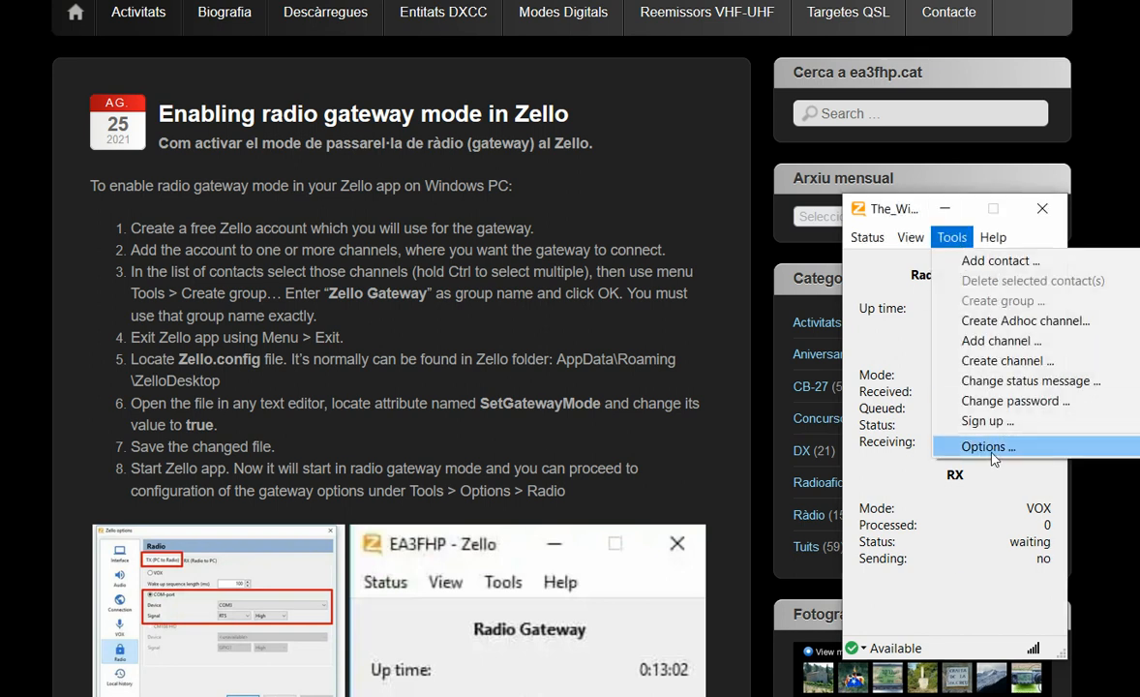
{"action": "left_click", "coordinate": [988, 445]}
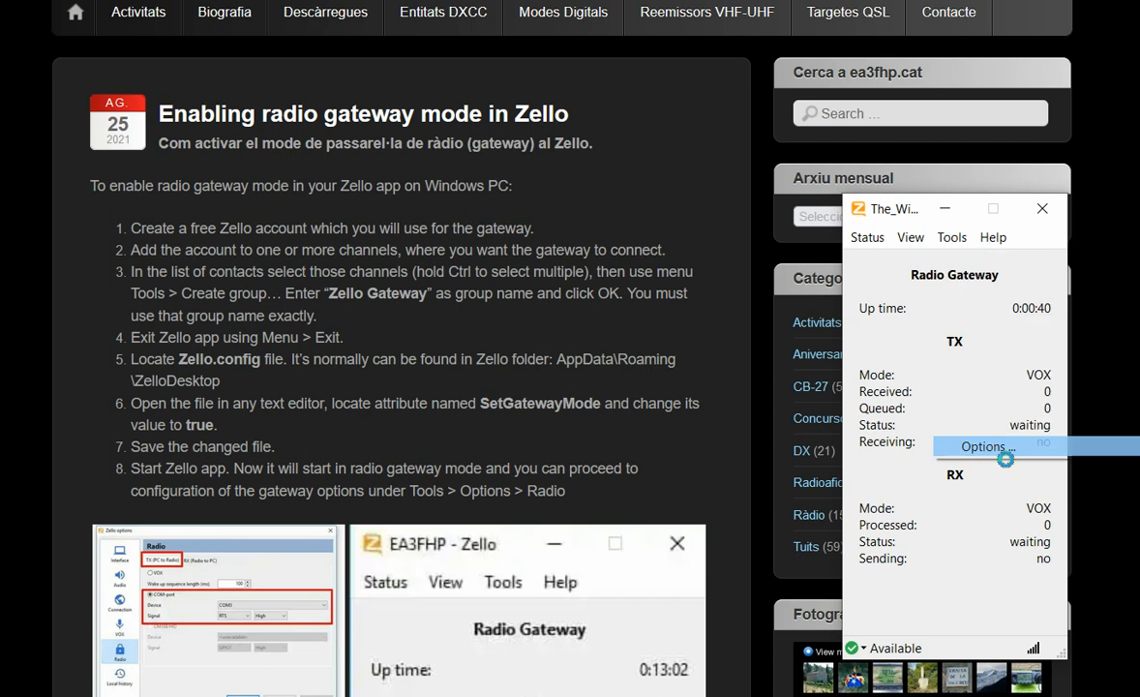
{"action": "left_click", "coordinate": [983, 445]}
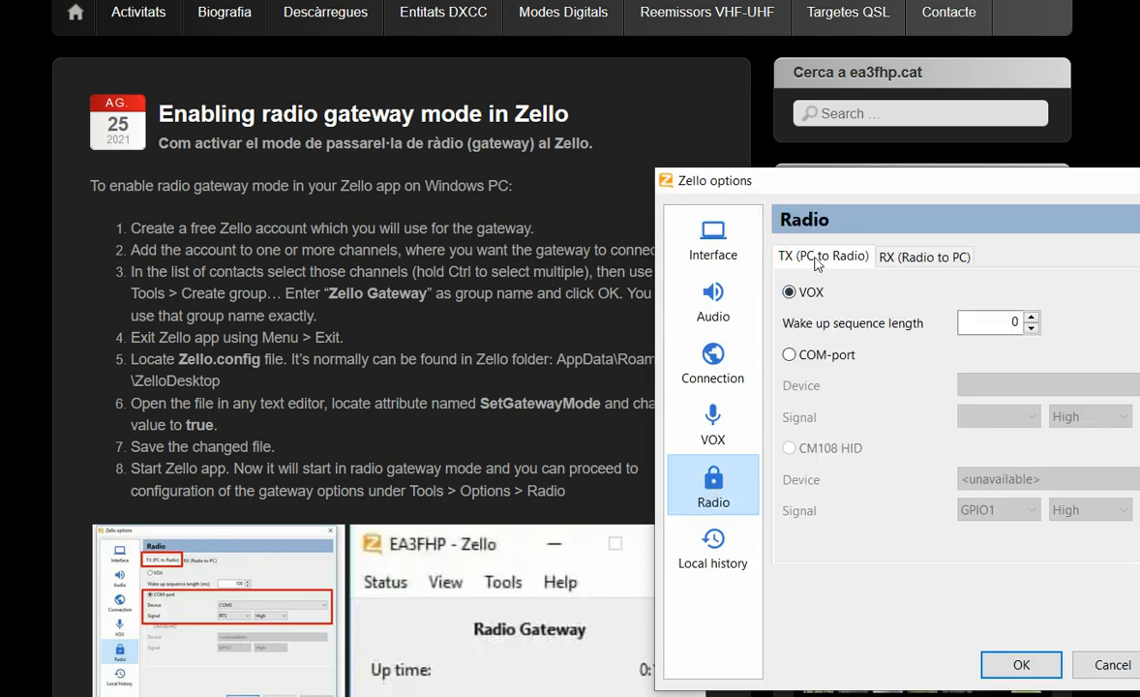
{"action": "mouse_move", "coordinate": [846, 271]}
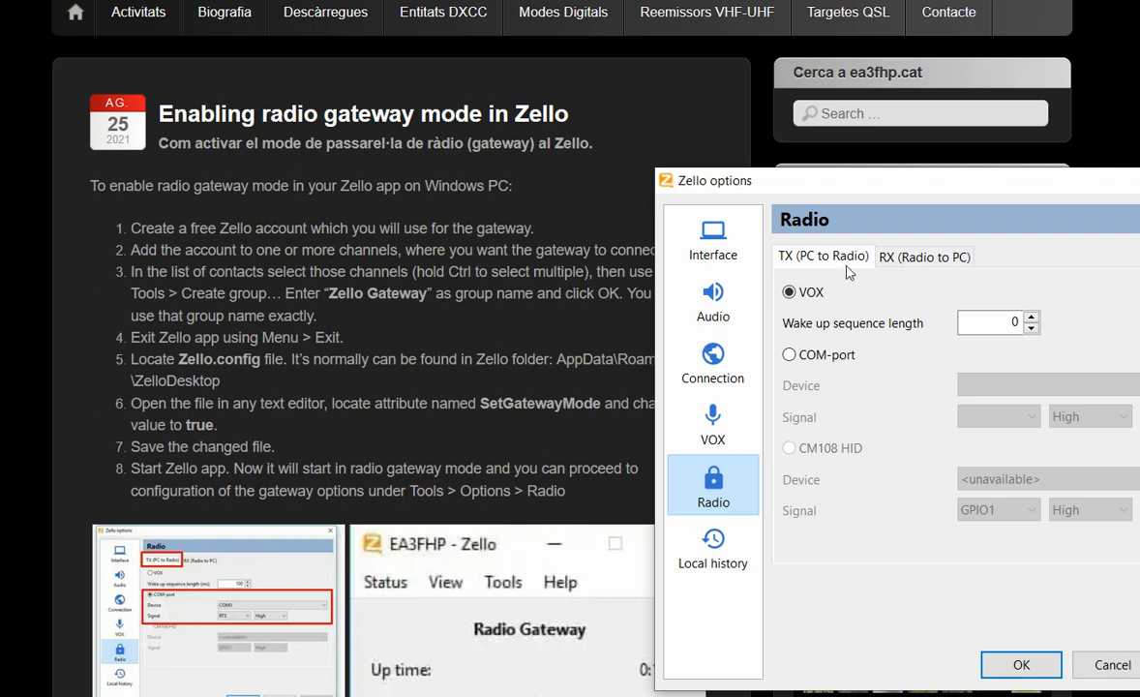
{"action": "left_click", "coordinate": [790, 354]}
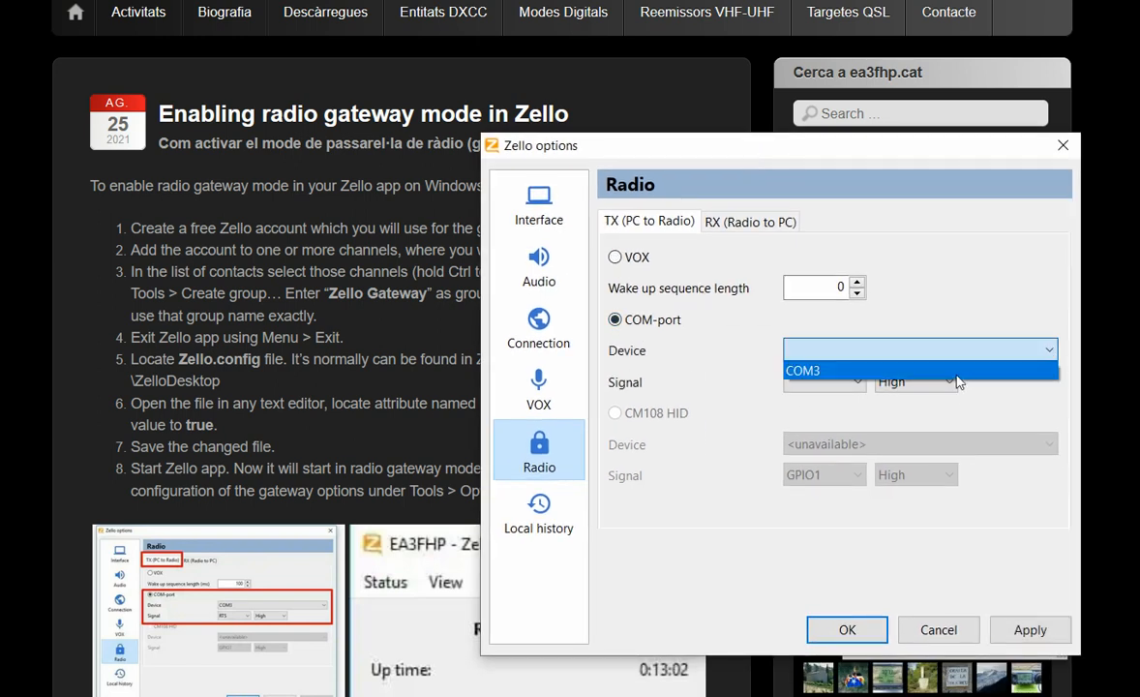
{"action": "left_click", "coordinate": [819, 380]}
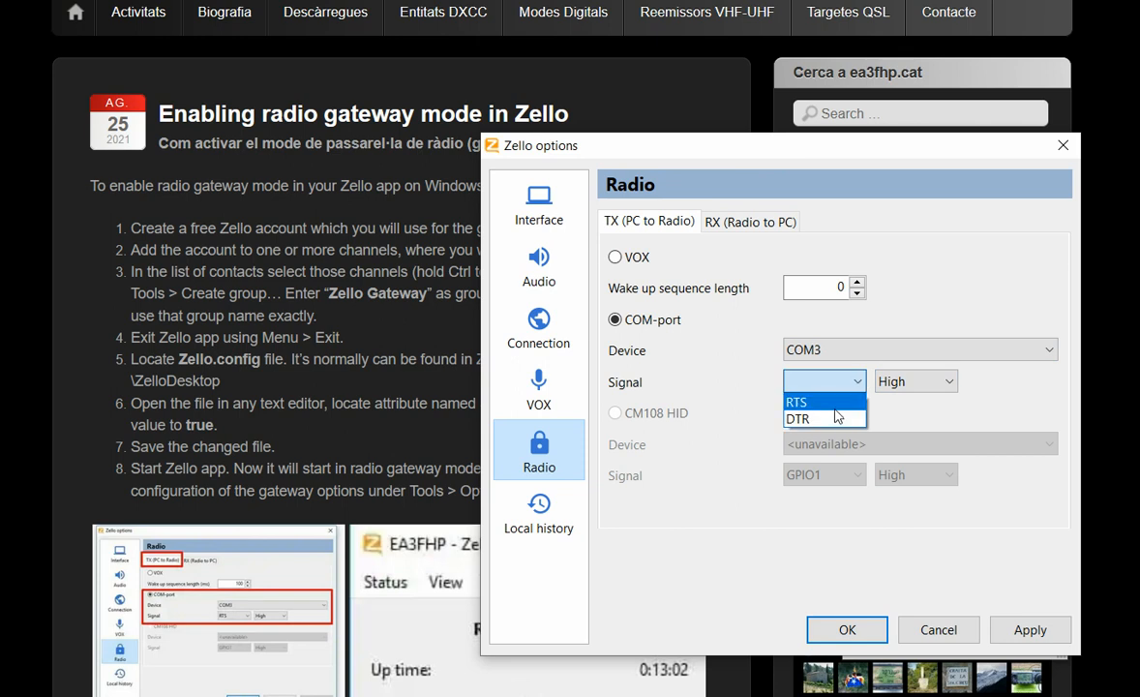
{"action": "mouse_move", "coordinate": [1026, 375]}
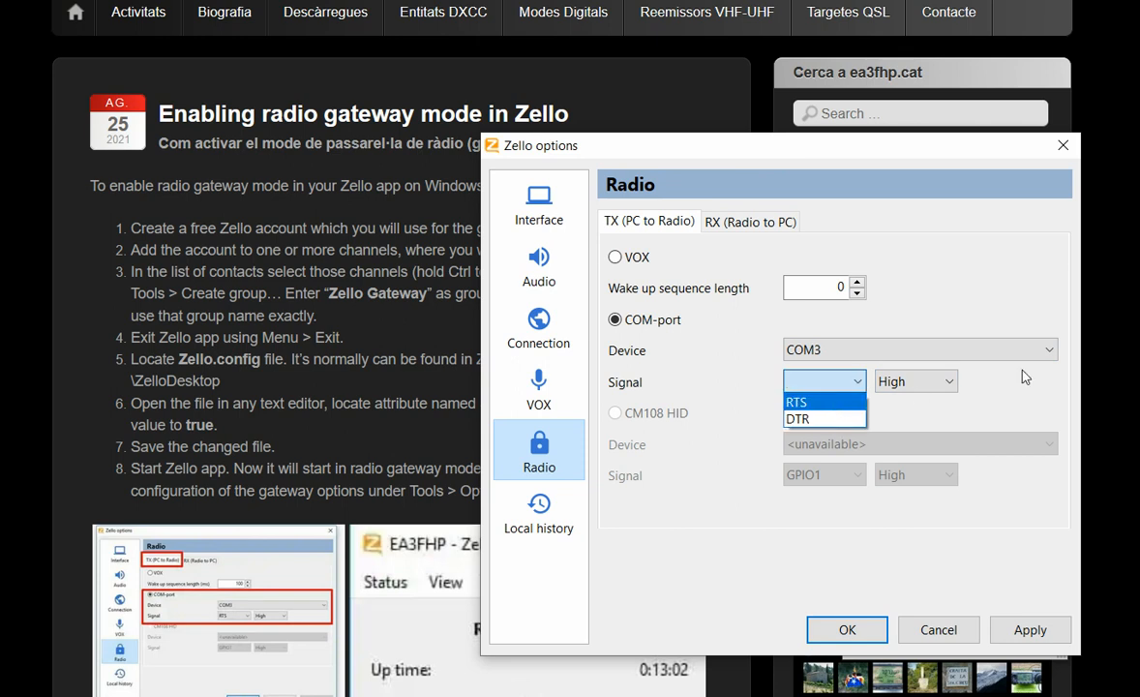
{"action": "left_click", "coordinate": [914, 380]}
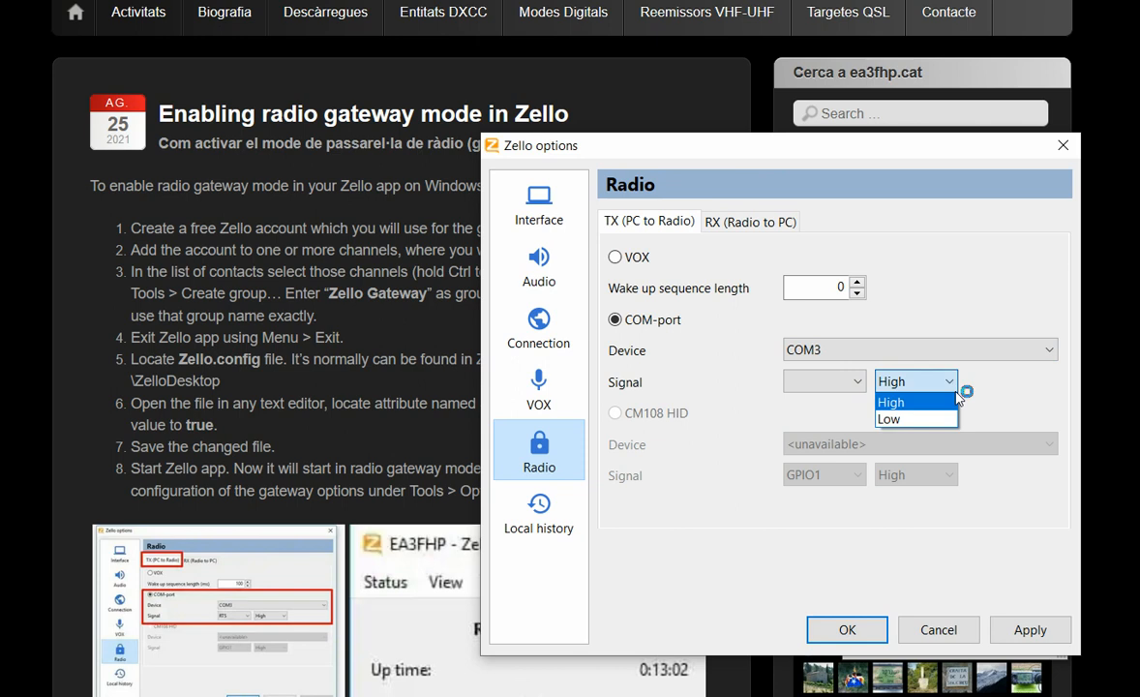
{"action": "left_click", "coordinate": [890, 401]}
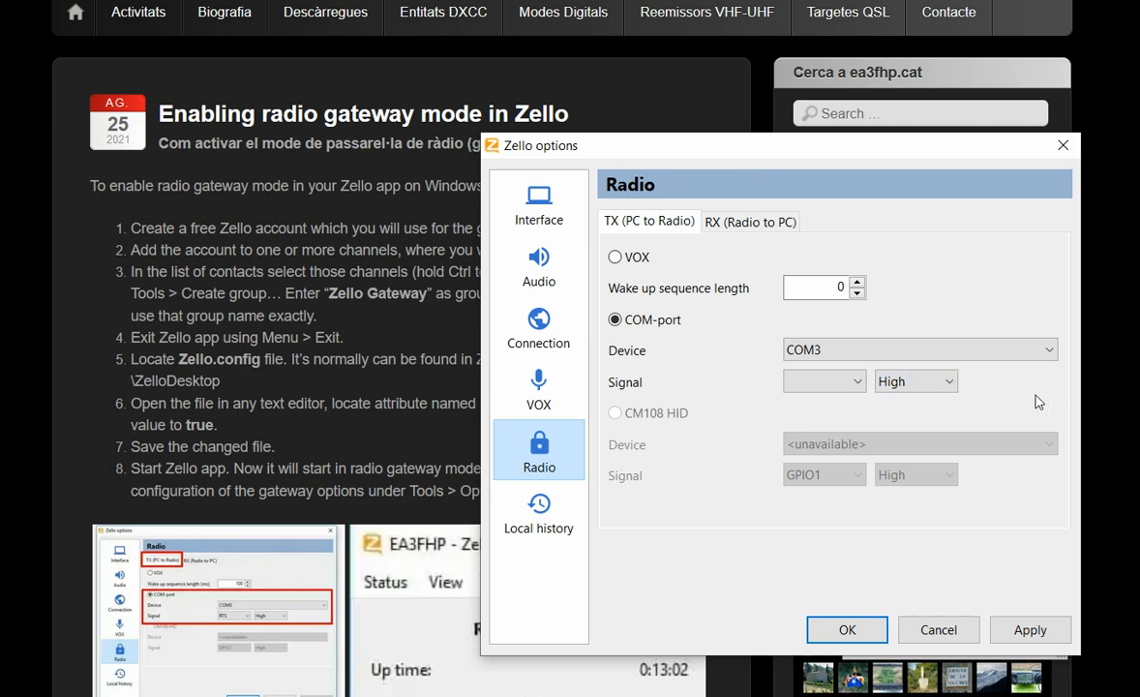
{"action": "mouse_move", "coordinate": [828, 422]}
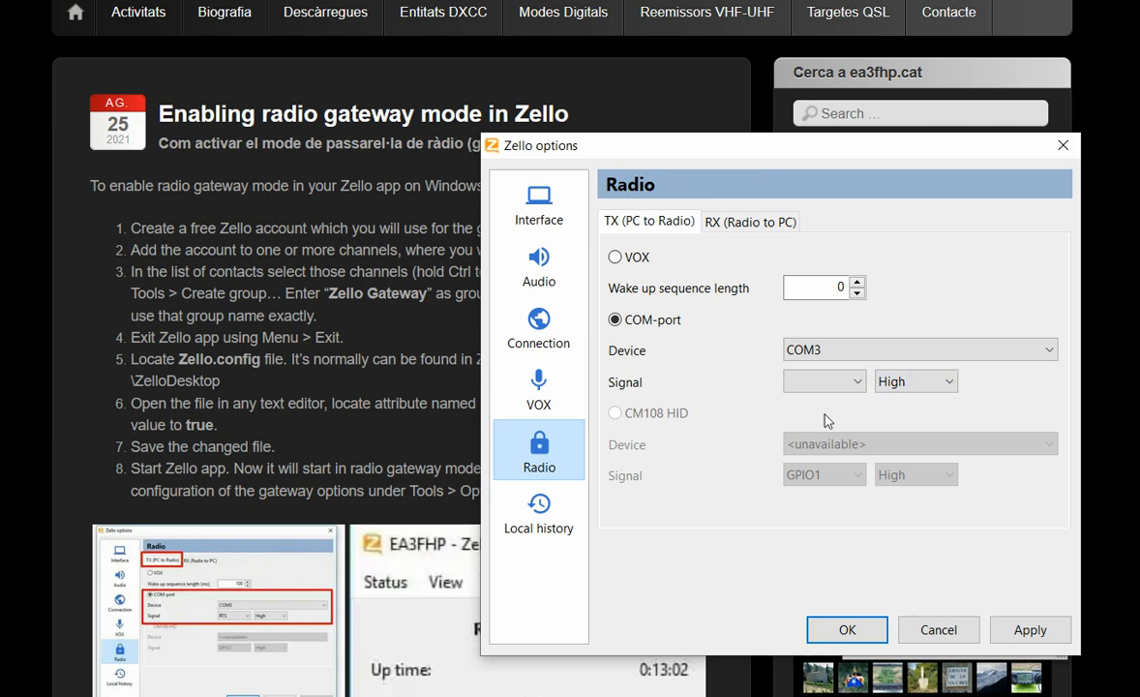
{"action": "left_click", "coordinate": [616, 256]}
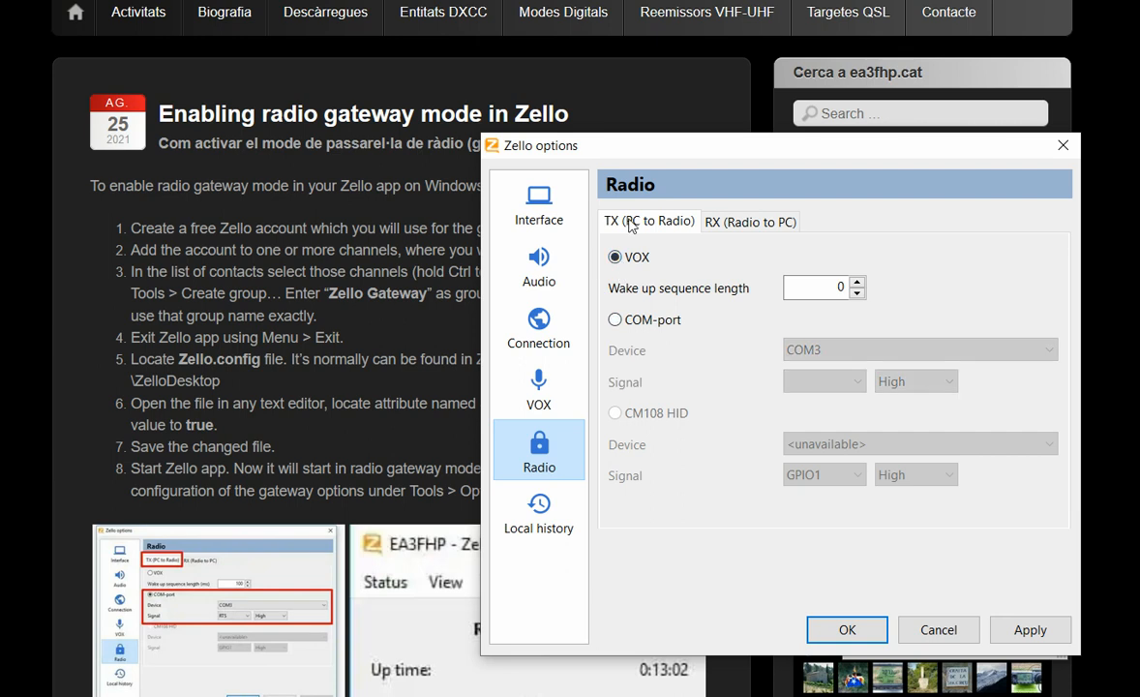
Switch the RX (Radio to PC) side from VOX to the COM-port option
{"action": "left_click", "coordinate": [752, 221]}
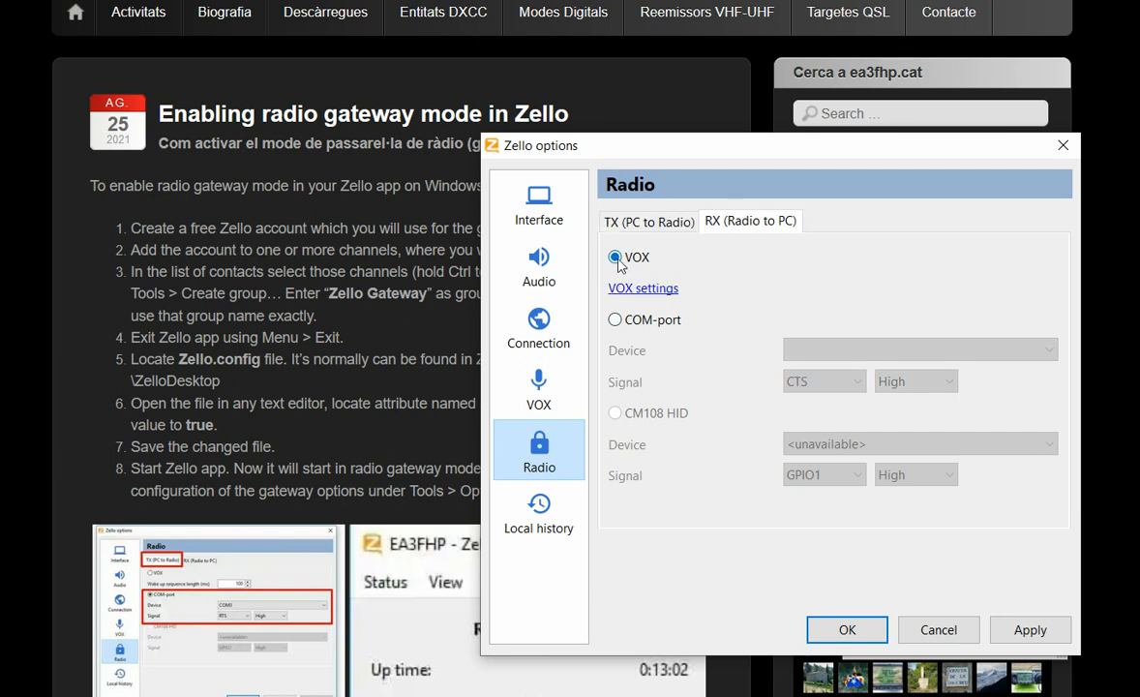
{"action": "left_click", "coordinate": [616, 319]}
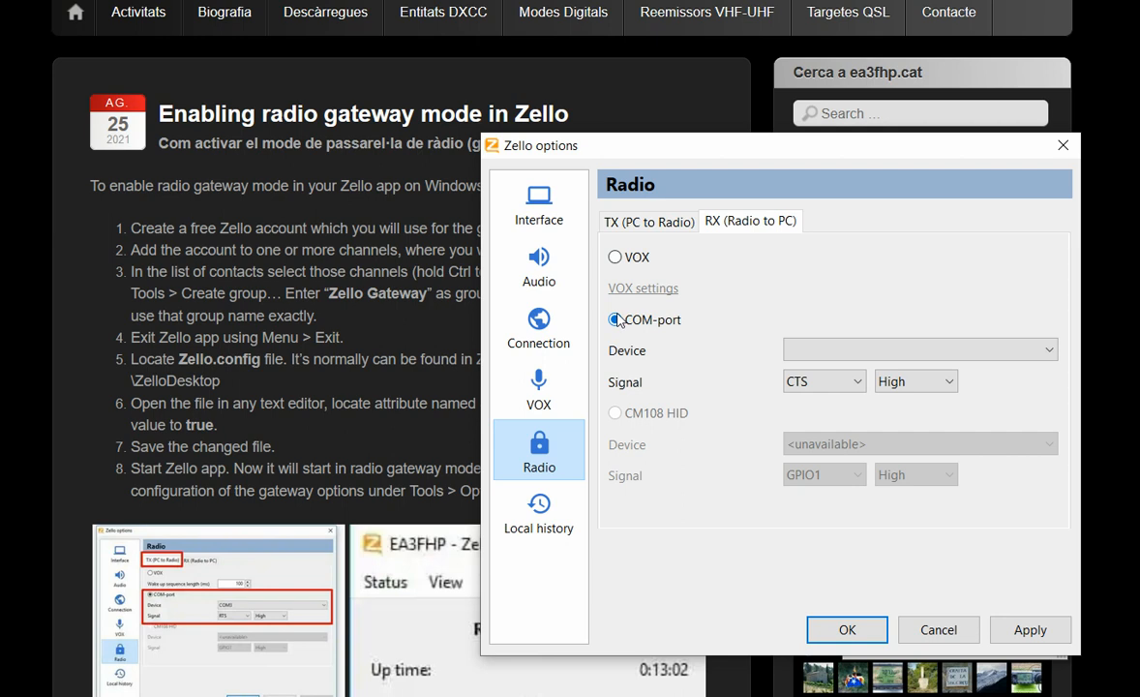
{"action": "left_click", "coordinate": [821, 380]}
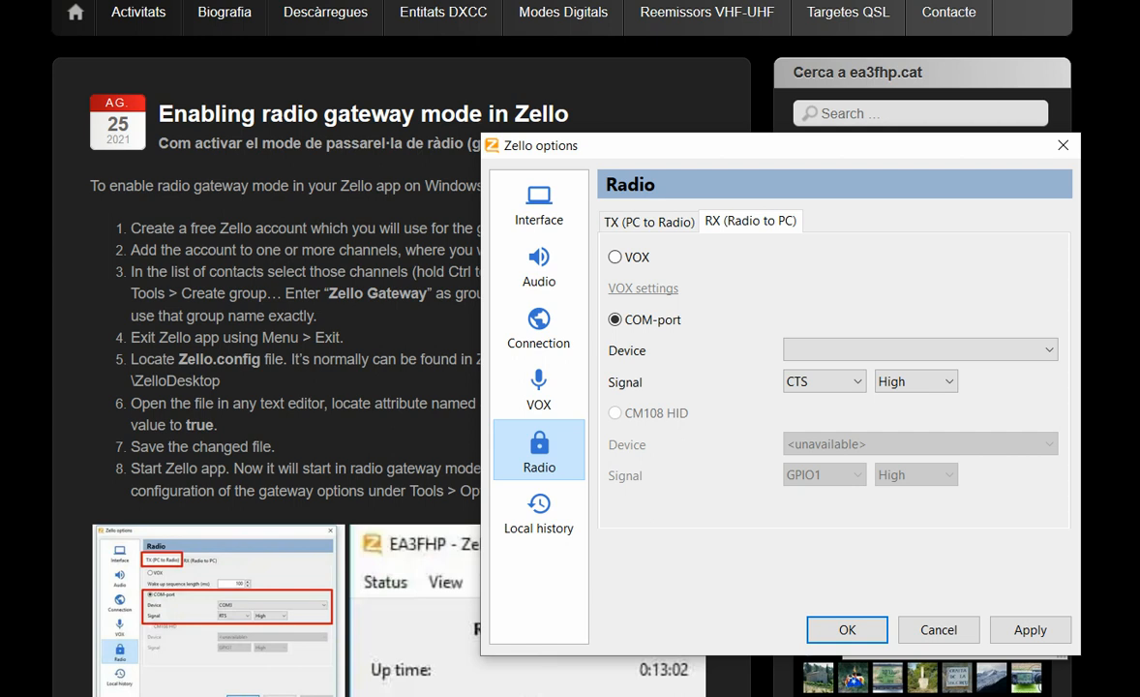
{"action": "left_click", "coordinate": [846, 629]}
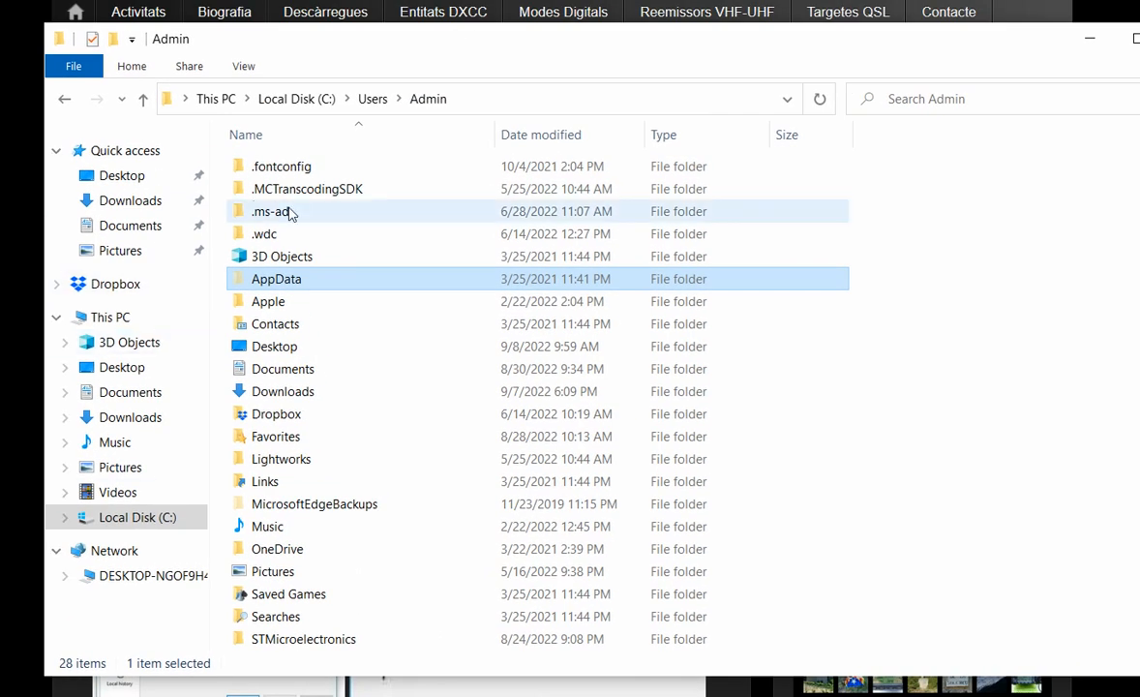
{"action": "left_click", "coordinate": [136, 517]}
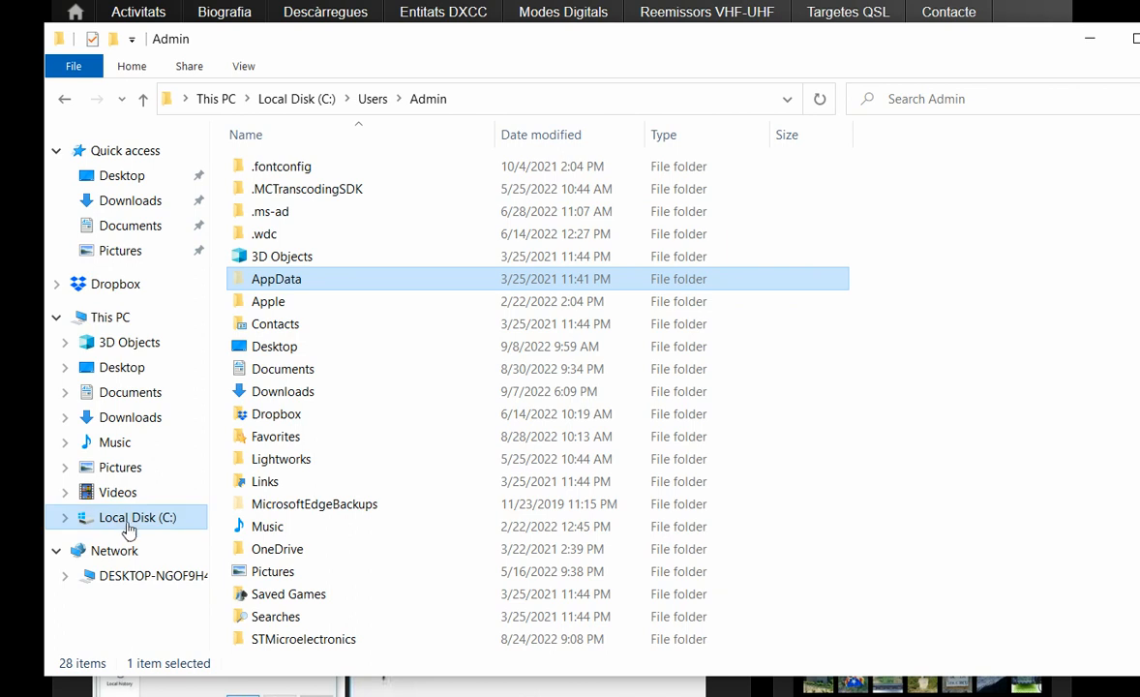
{"action": "left_click", "coordinate": [135, 517]}
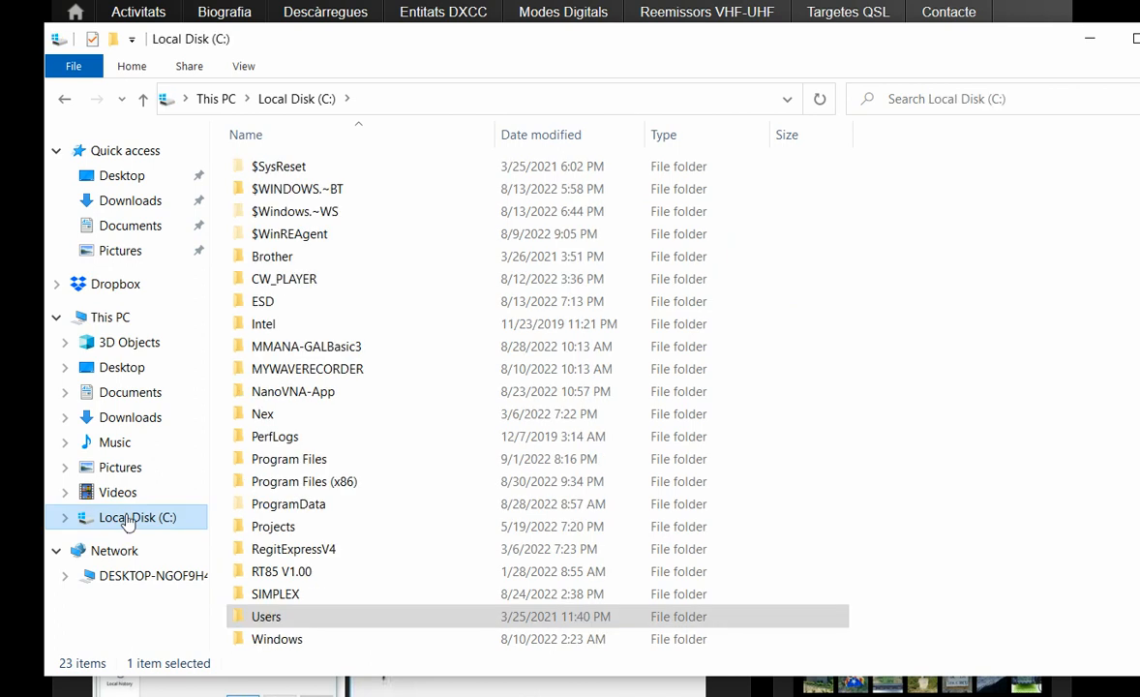
{"action": "mouse_move", "coordinate": [153, 523]}
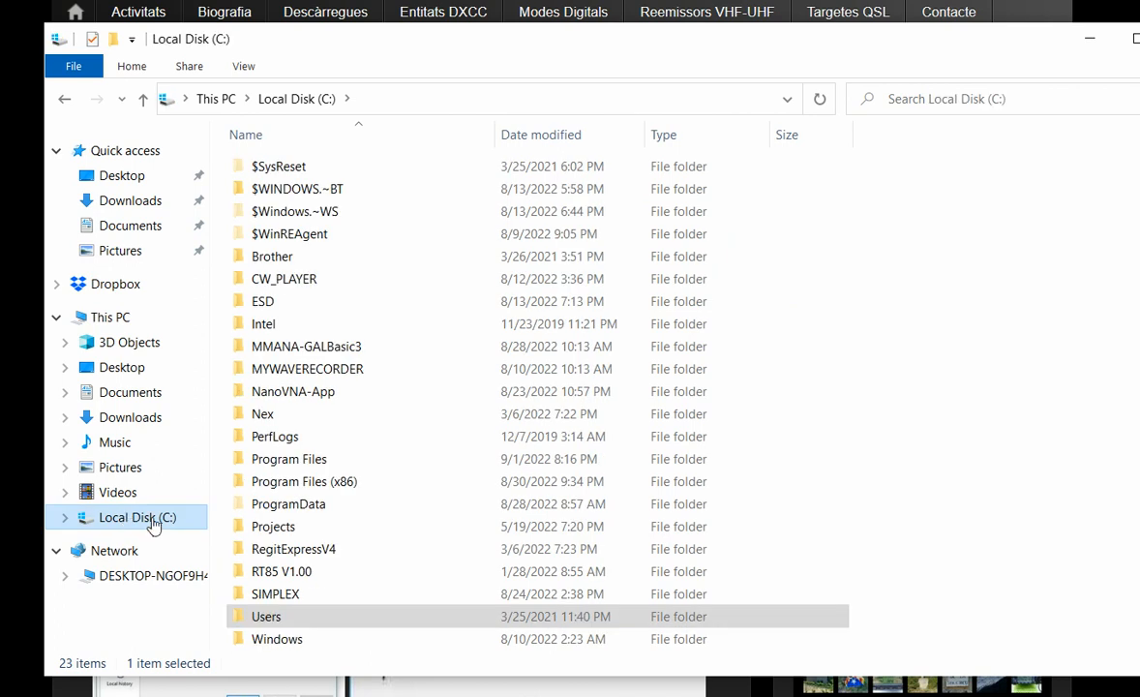
{"action": "double_click", "coordinate": [267, 616]}
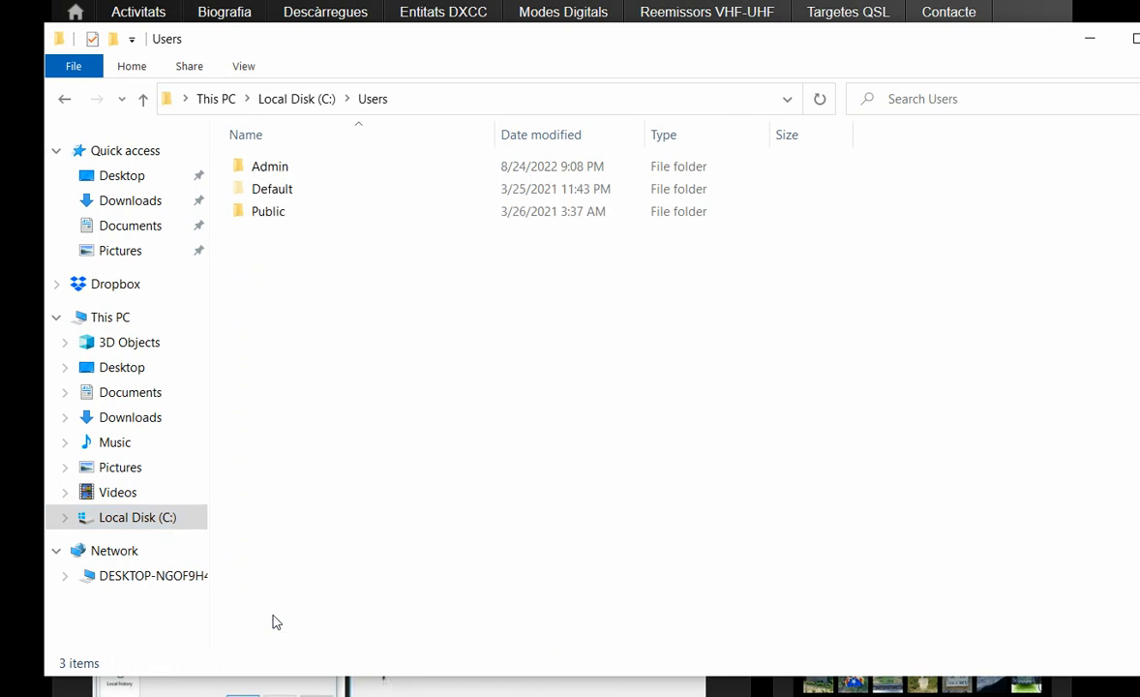
{"action": "left_click", "coordinate": [267, 211]}
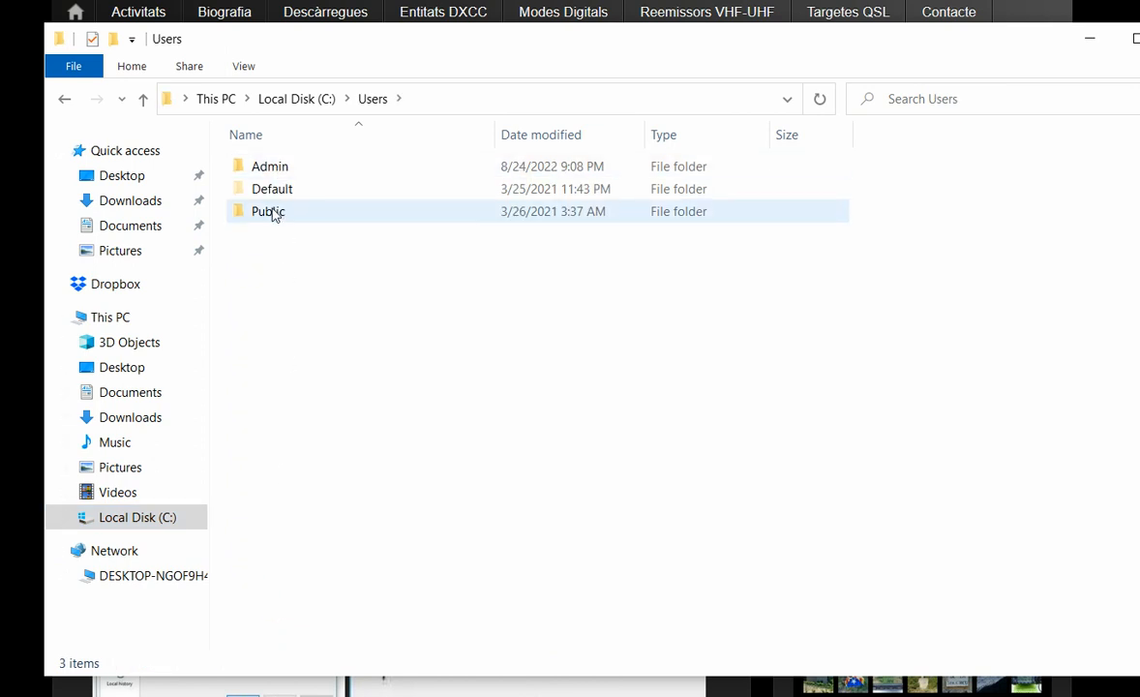
{"action": "double_click", "coordinate": [272, 167]}
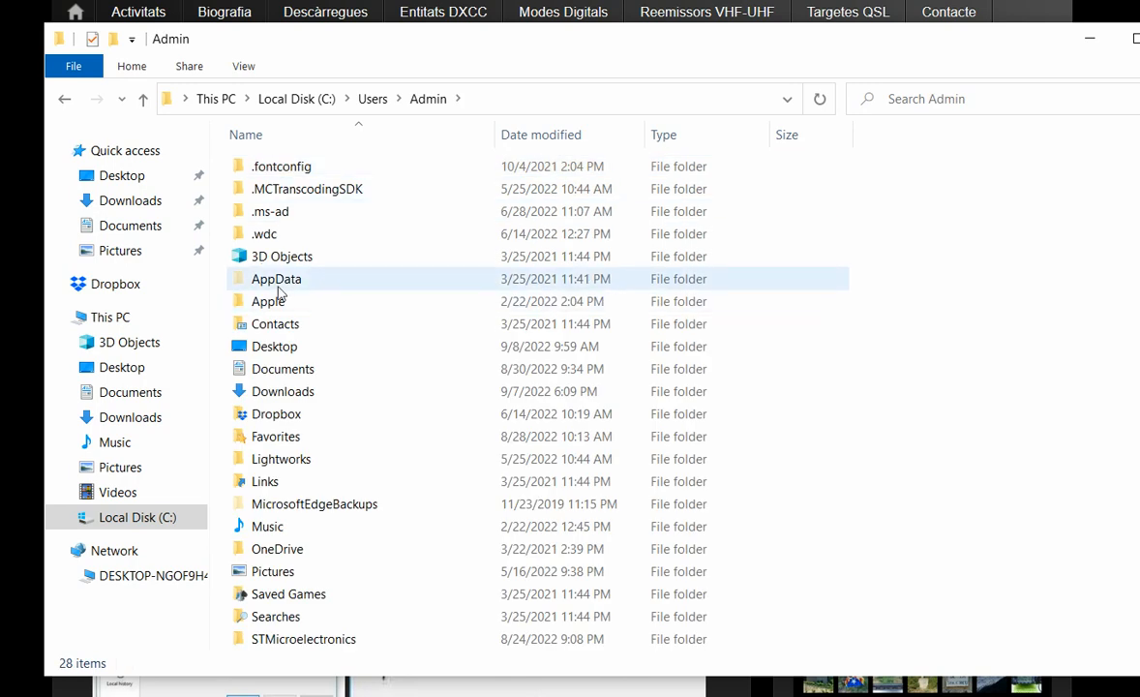
{"action": "mouse_move", "coordinate": [275, 278]}
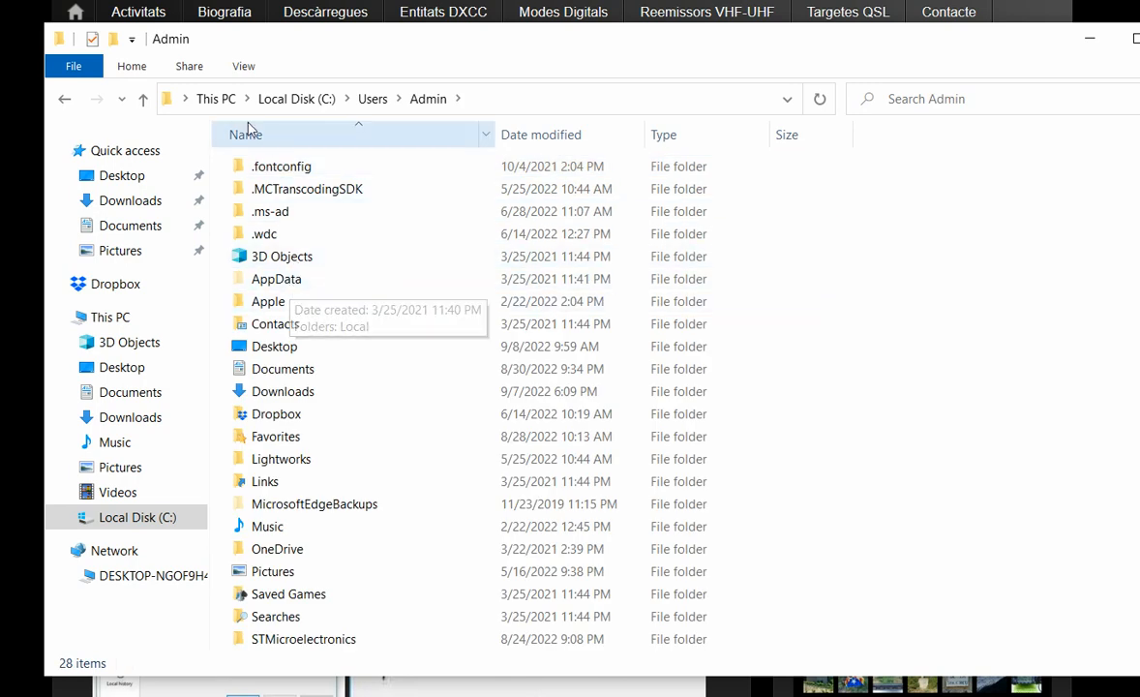
Adjust the folder view options so hidden items like AppData are reachable
{"action": "left_click", "coordinate": [244, 66]}
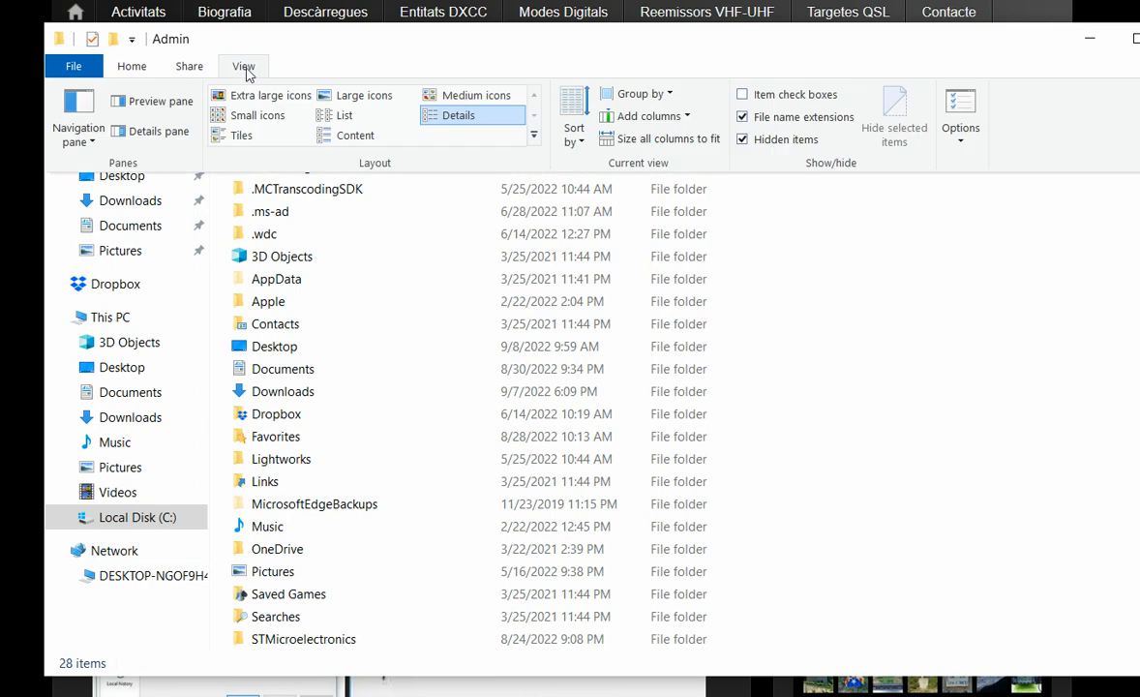
{"action": "left_click", "coordinate": [744, 139]}
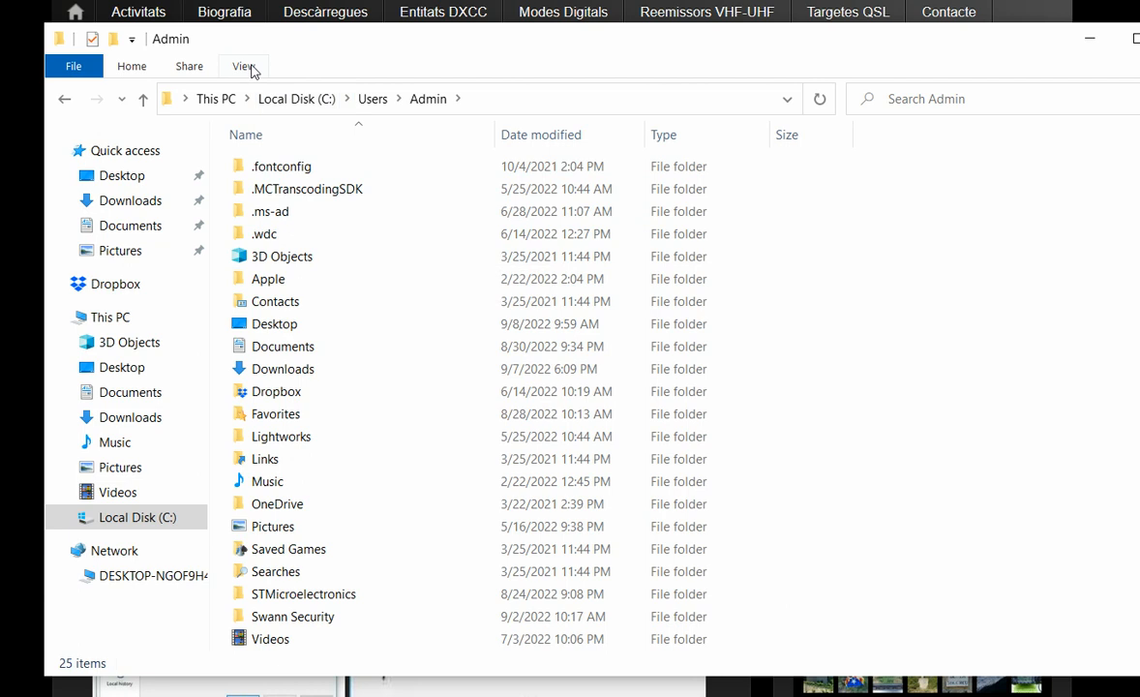
{"action": "left_click", "coordinate": [244, 66]}
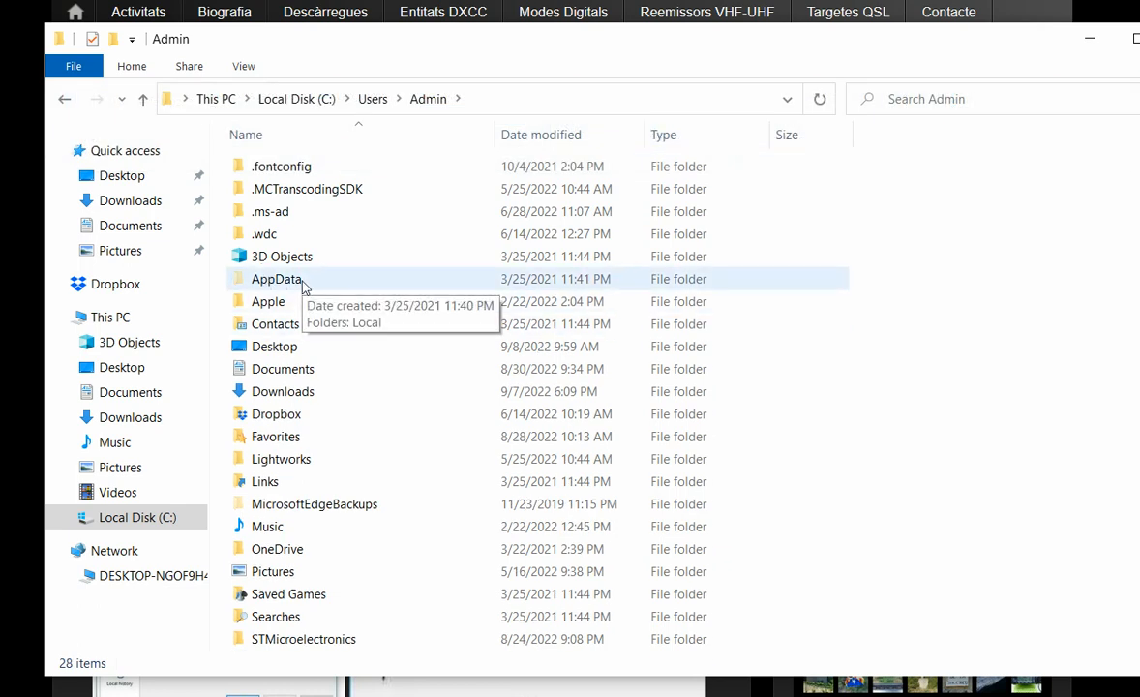
Go into AppData > Roaming and select the ZelloDesktop folder, dismissing its context menu
{"action": "double_click", "coordinate": [275, 279]}
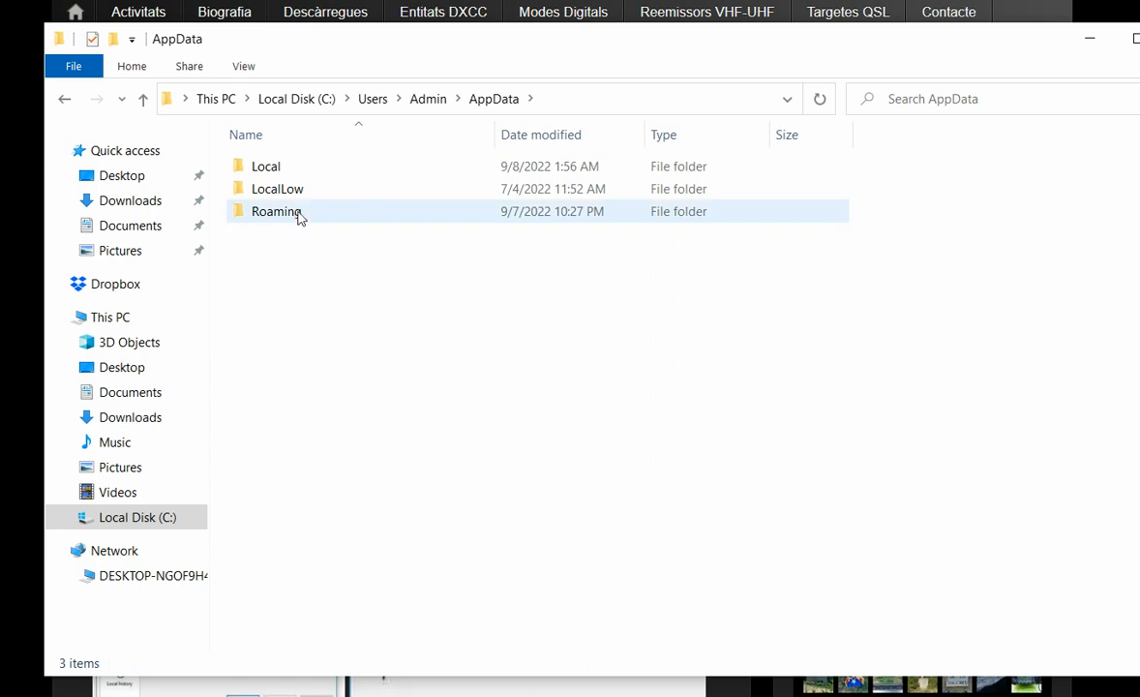
{"action": "double_click", "coordinate": [277, 211]}
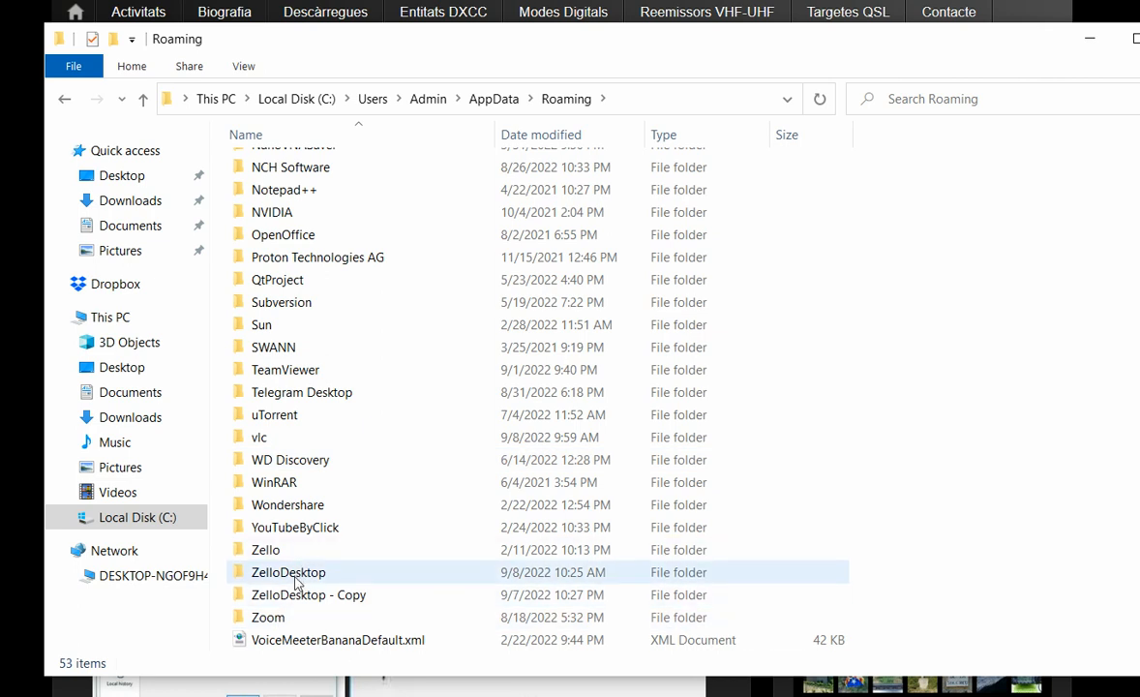
{"action": "left_click", "coordinate": [288, 573]}
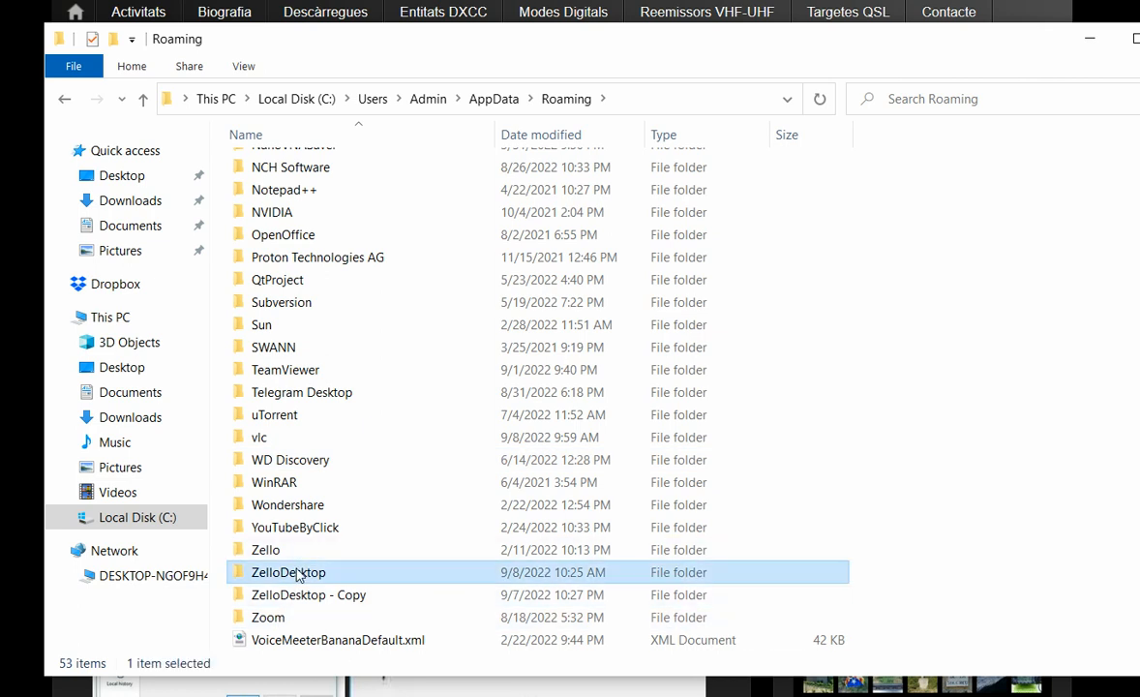
{"action": "right_click", "coordinate": [289, 573]}
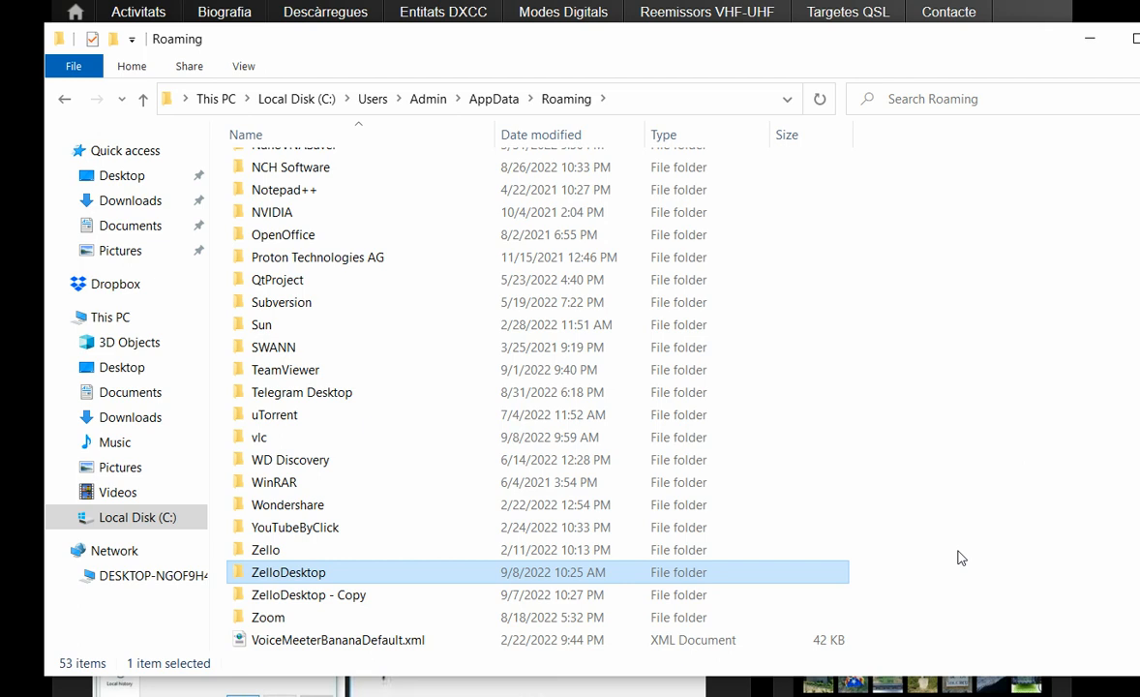
{"action": "mouse_move", "coordinate": [397, 580]}
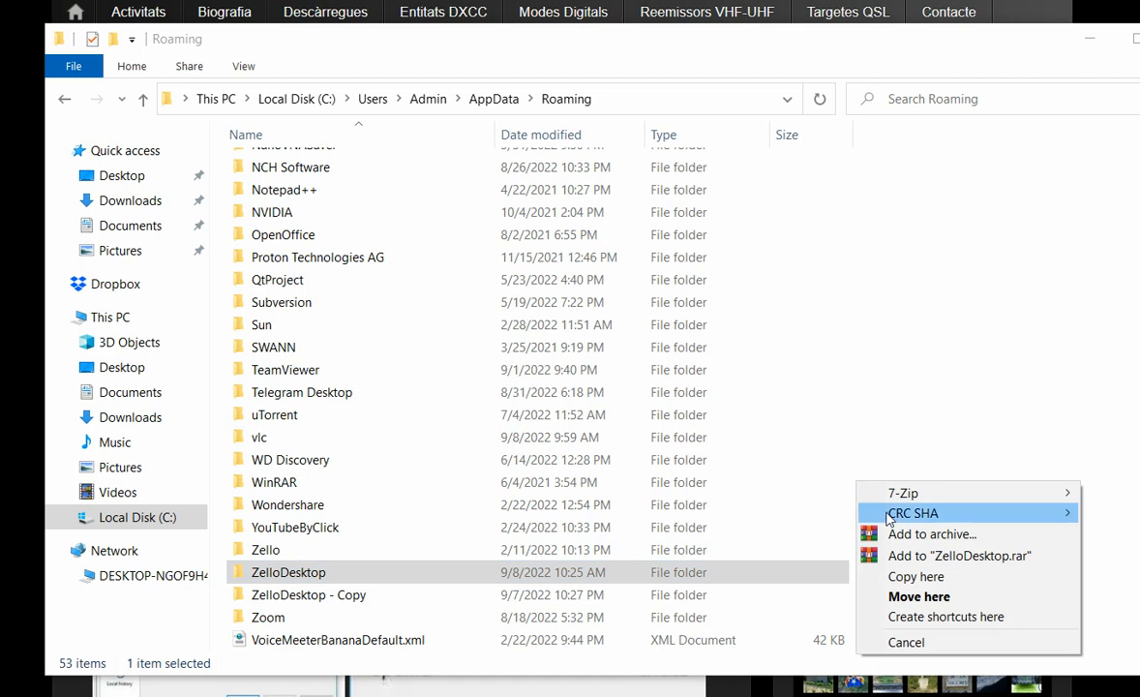
{"action": "mouse_move", "coordinate": [573, 601]}
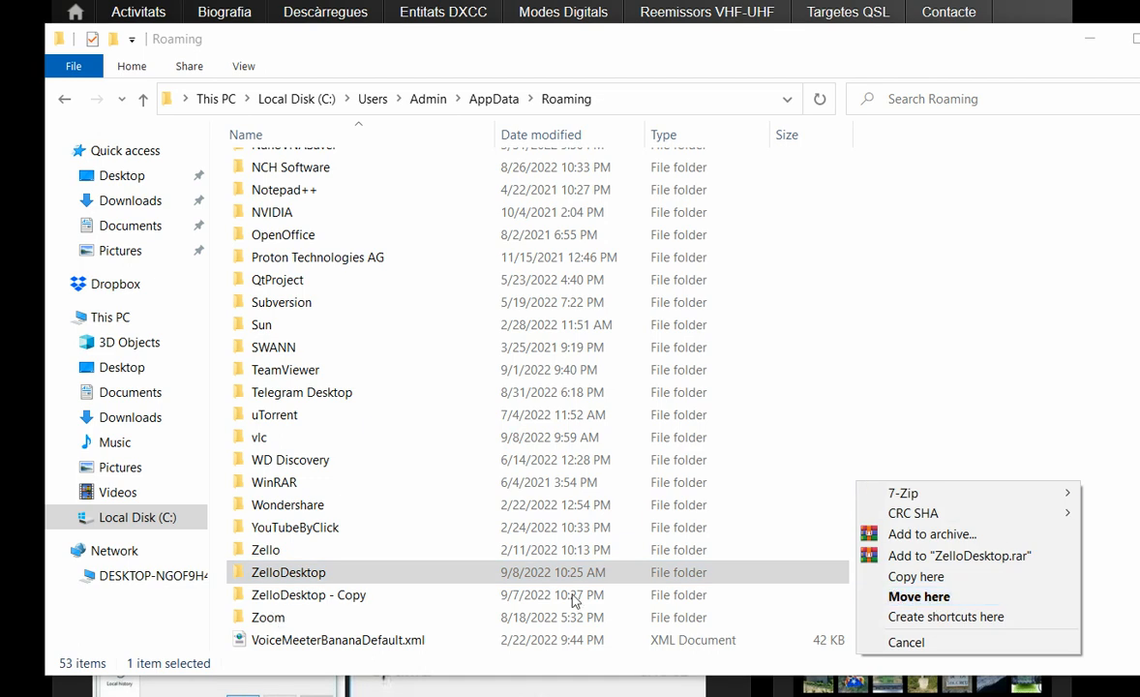
{"action": "left_click", "coordinate": [287, 573]}
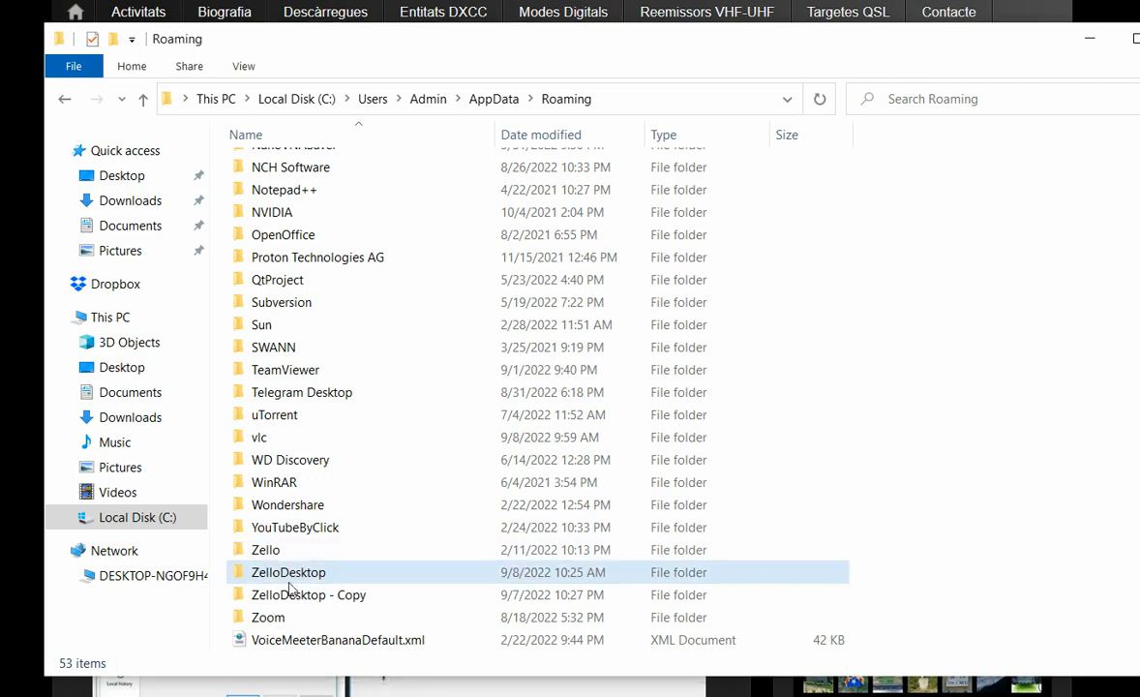
Open Zello.config from ZelloDesktop, confirm saving it with SetGatewayMode true, and minimize Notepad++
{"action": "double_click", "coordinate": [288, 571]}
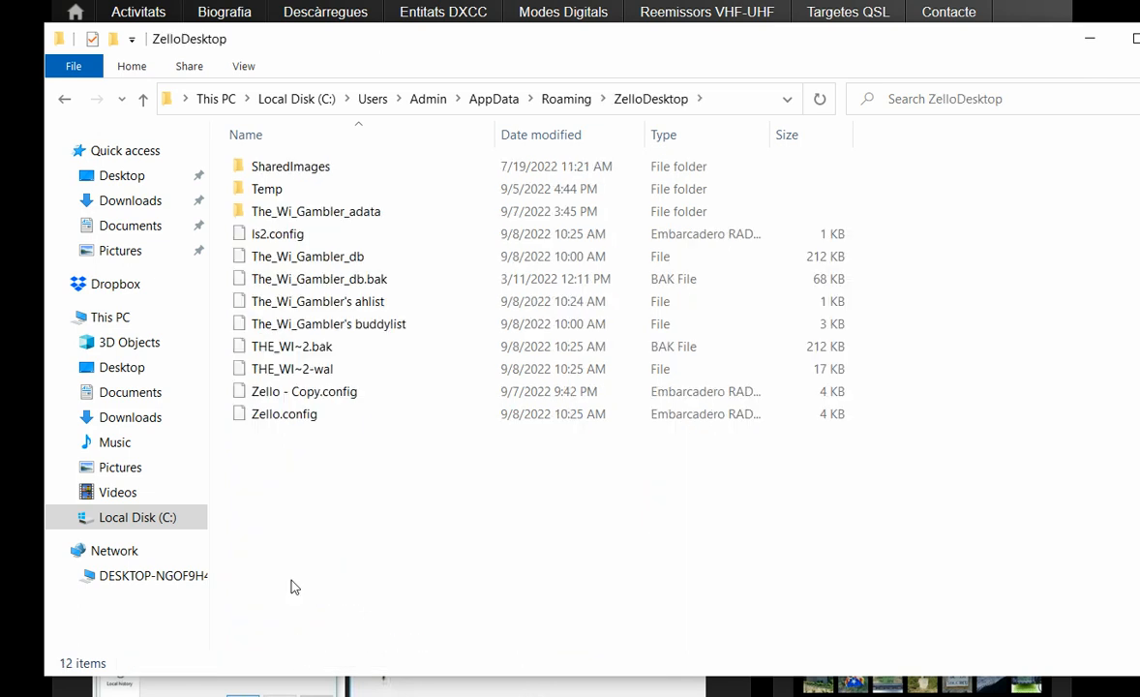
{"action": "left_click", "coordinate": [283, 414]}
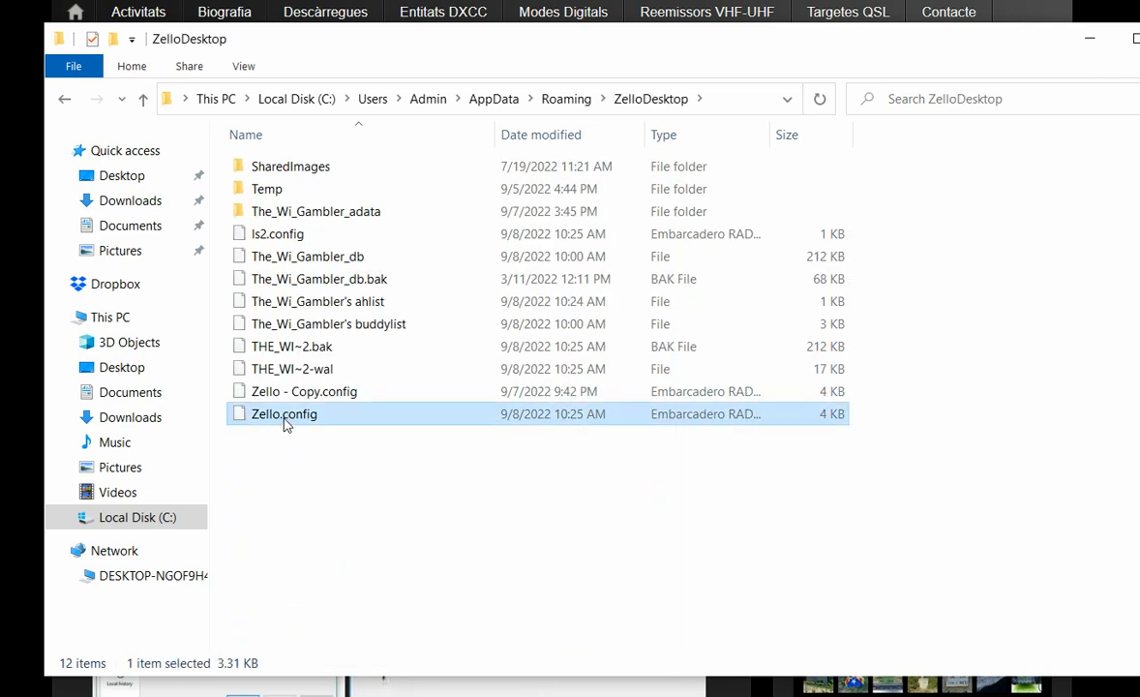
{"action": "mouse_move", "coordinate": [465, 465]}
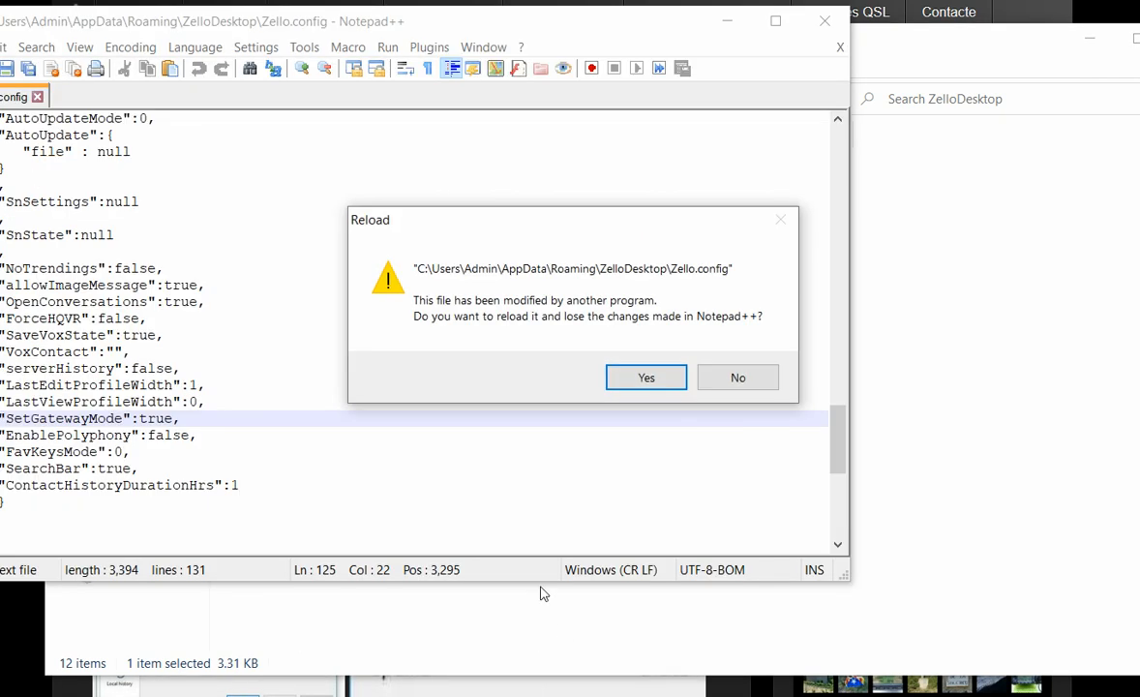
{"action": "left_click", "coordinate": [646, 378]}
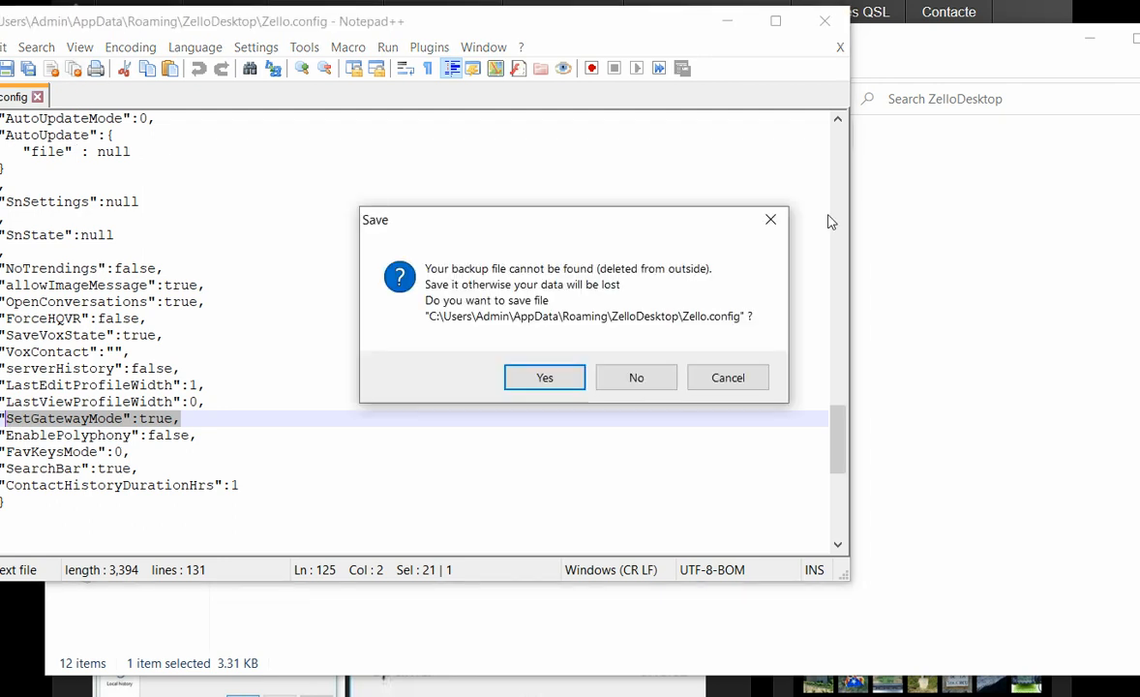
{"action": "left_click", "coordinate": [544, 377]}
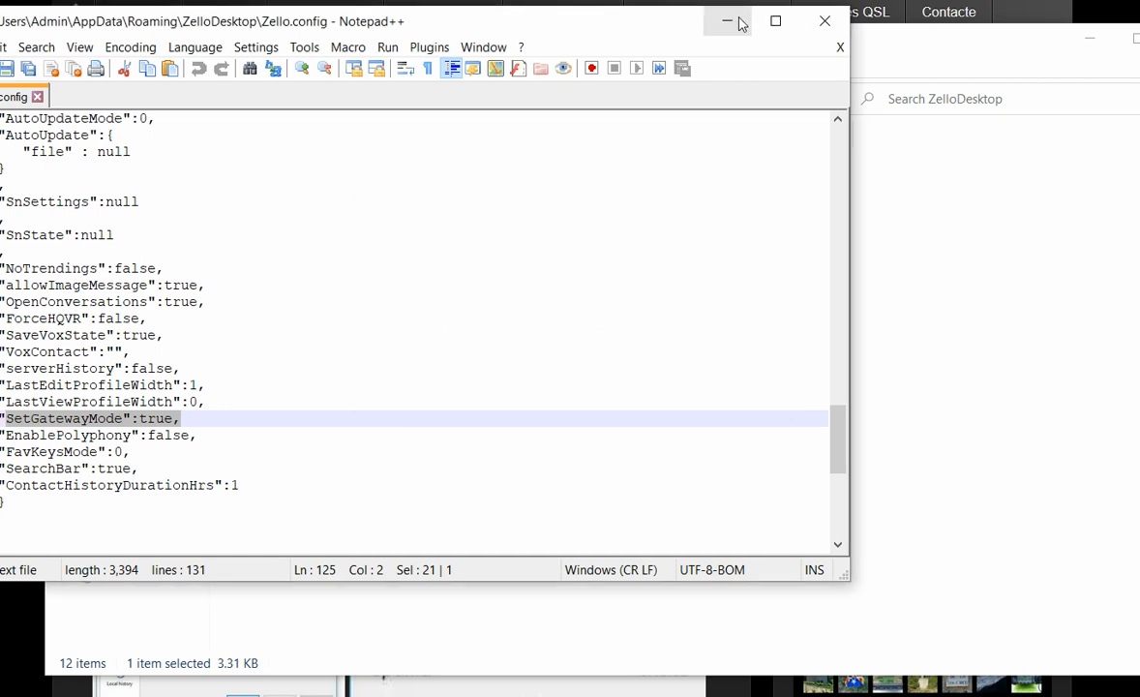
{"action": "left_click", "coordinate": [728, 19]}
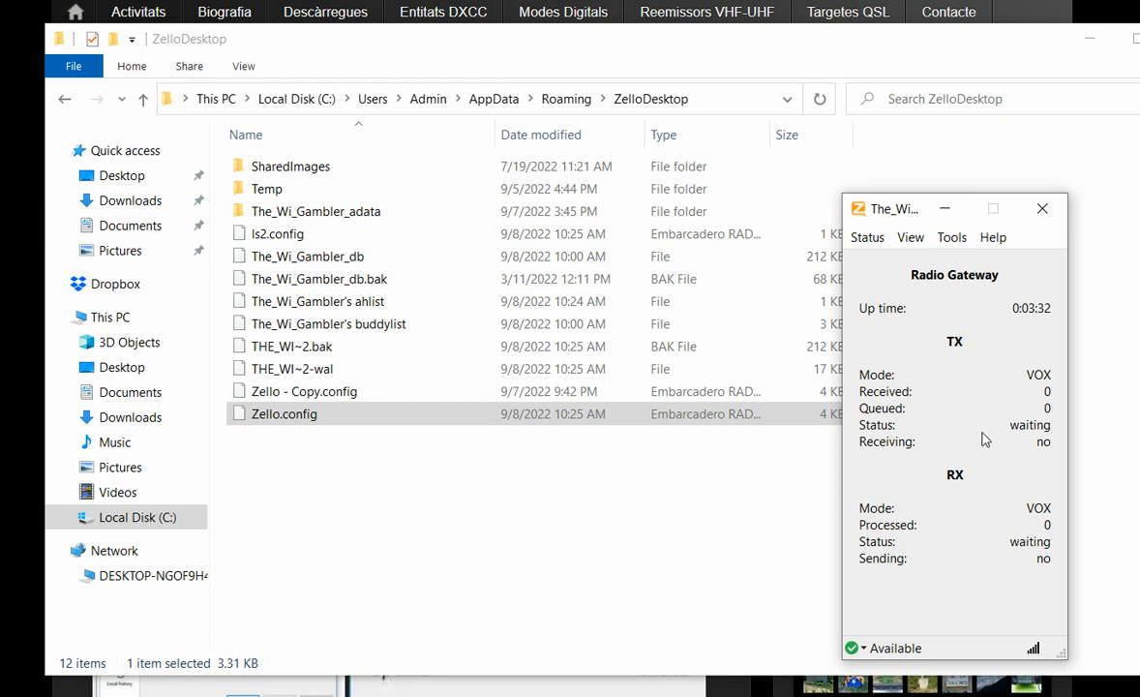
{"action": "mouse_move", "coordinate": [1026, 290]}
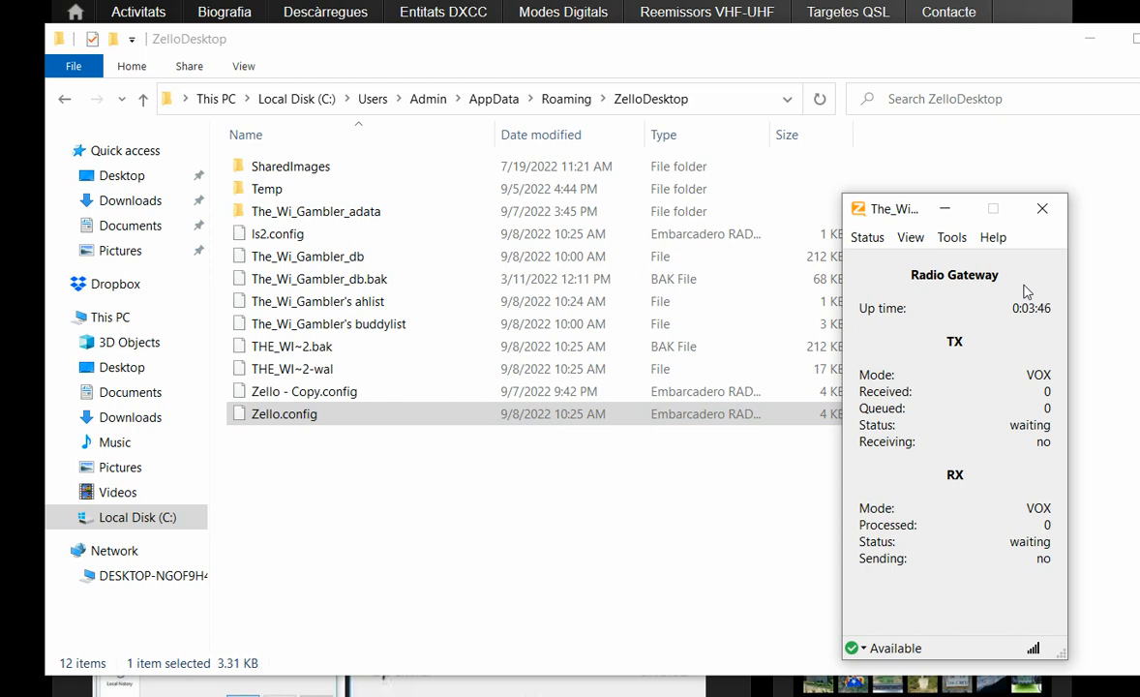
{"action": "mouse_move", "coordinate": [993, 236]}
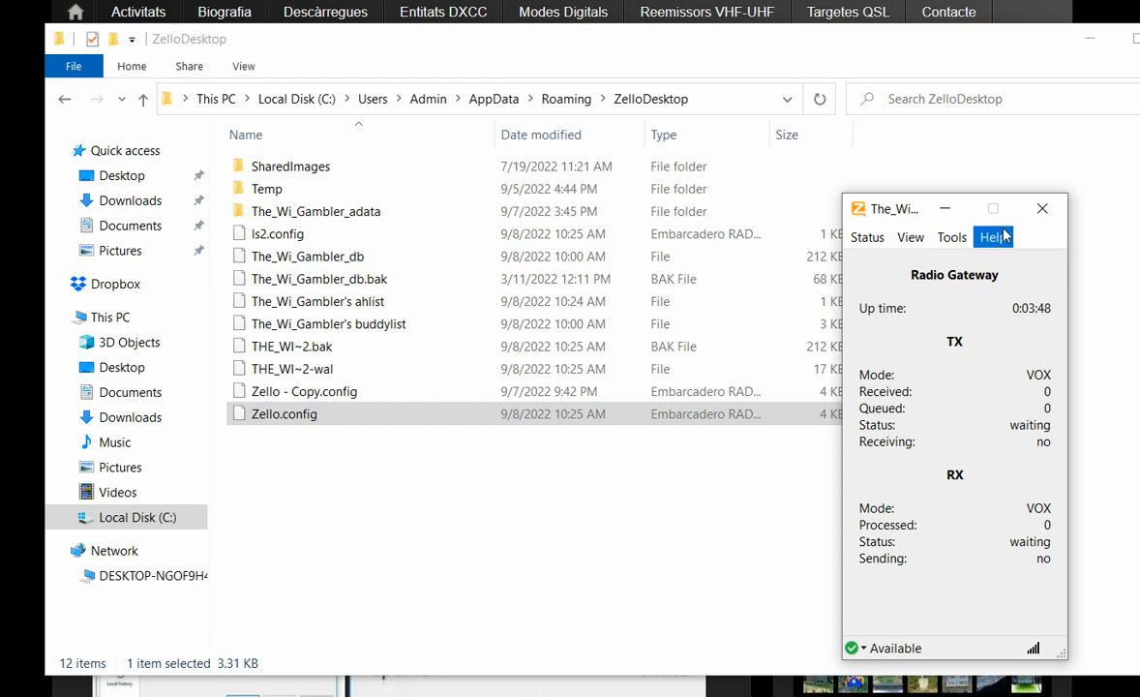
{"action": "left_click", "coordinate": [992, 236]}
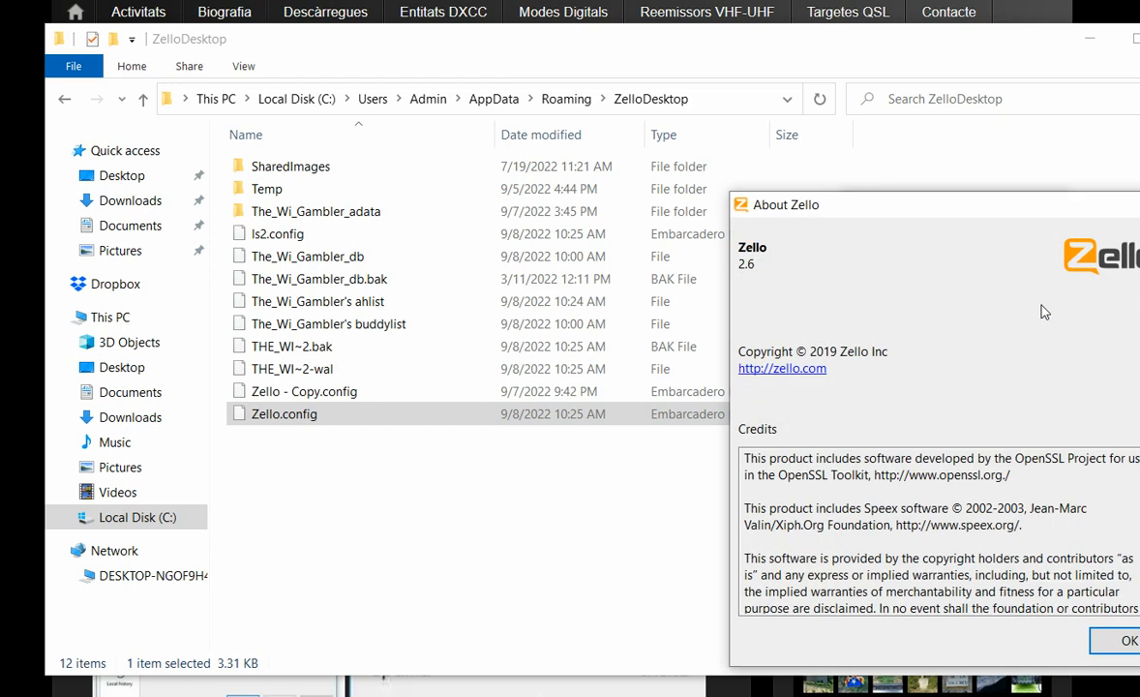
{"action": "mouse_move", "coordinate": [1092, 211]}
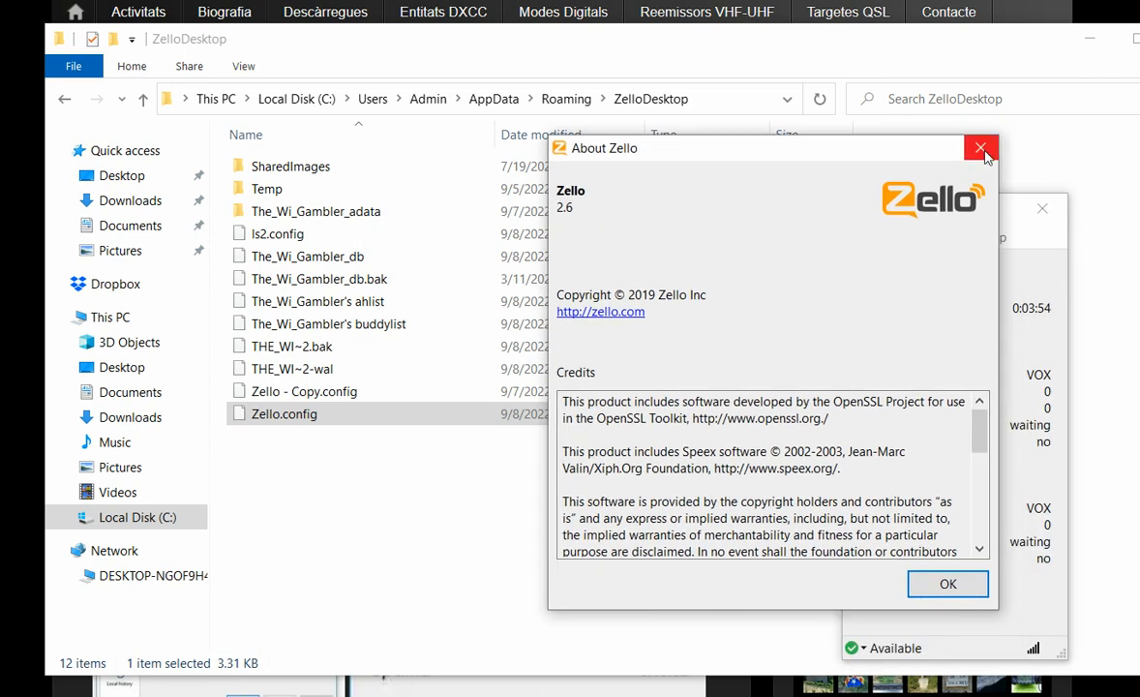
{"action": "left_click", "coordinate": [981, 147]}
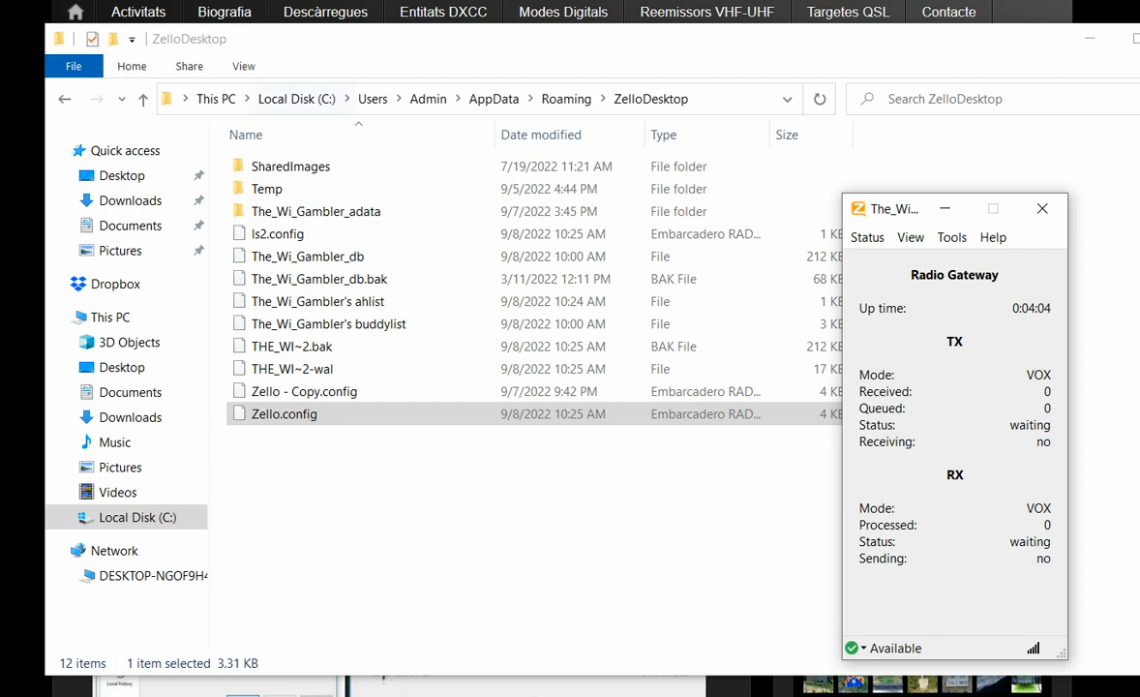
Reopen Zello options on the Radio page and choose VOX for PC-to-radio transmission
{"action": "double_click", "coordinate": [283, 414]}
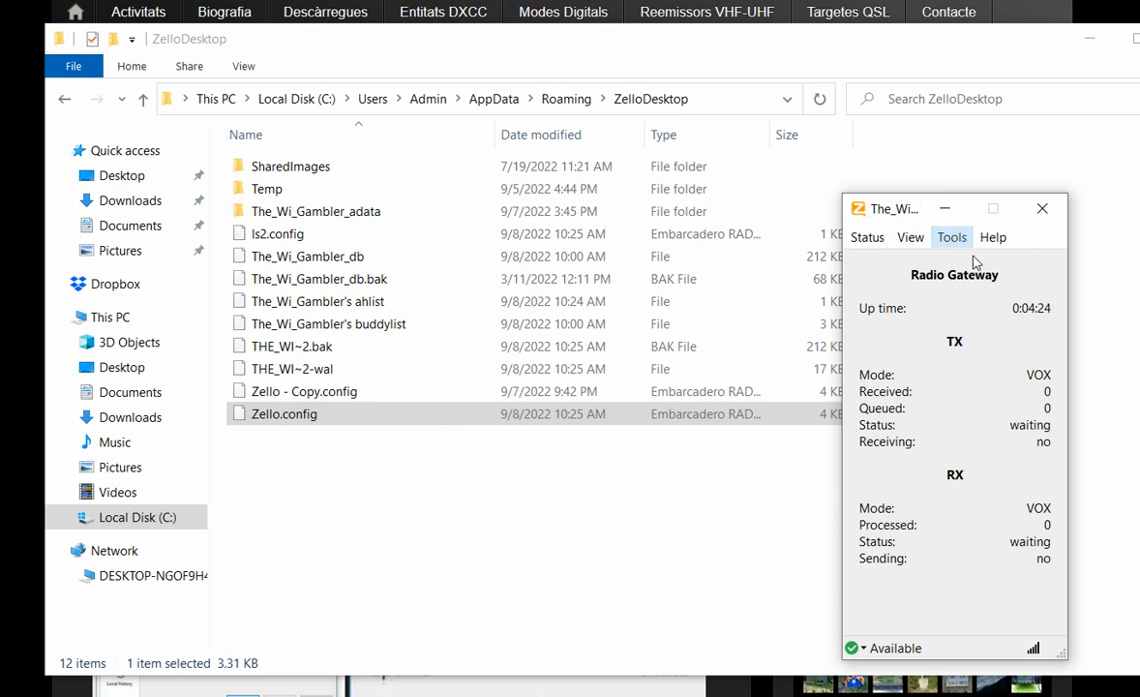
{"action": "left_click", "coordinate": [953, 236]}
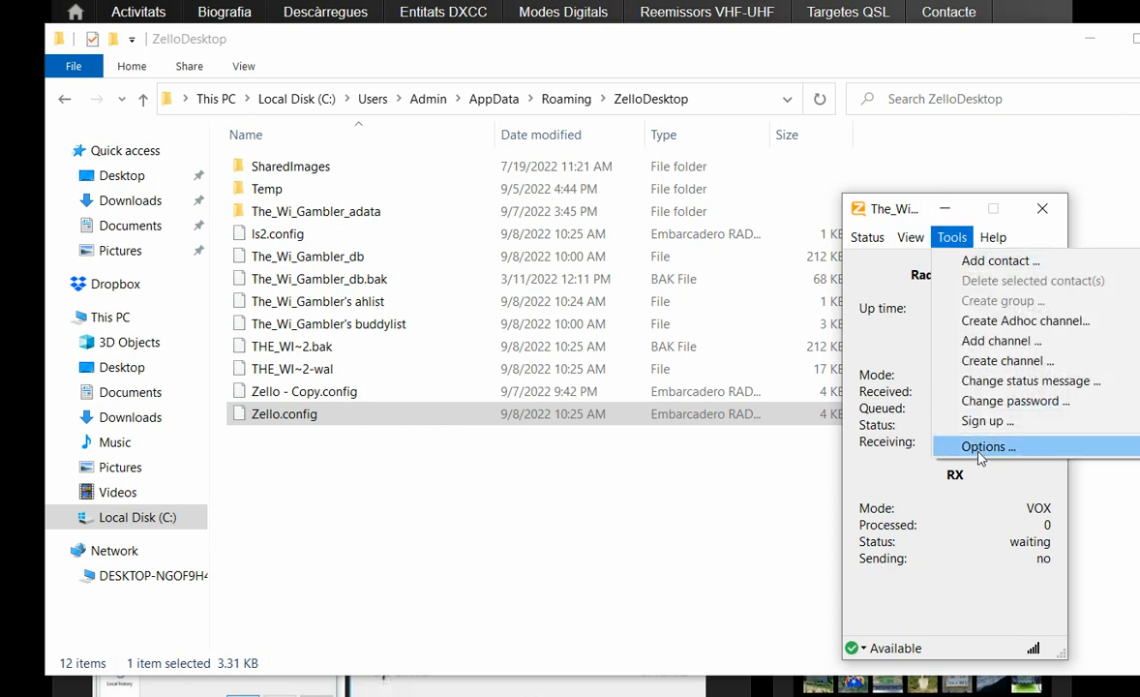
{"action": "left_click", "coordinate": [988, 446]}
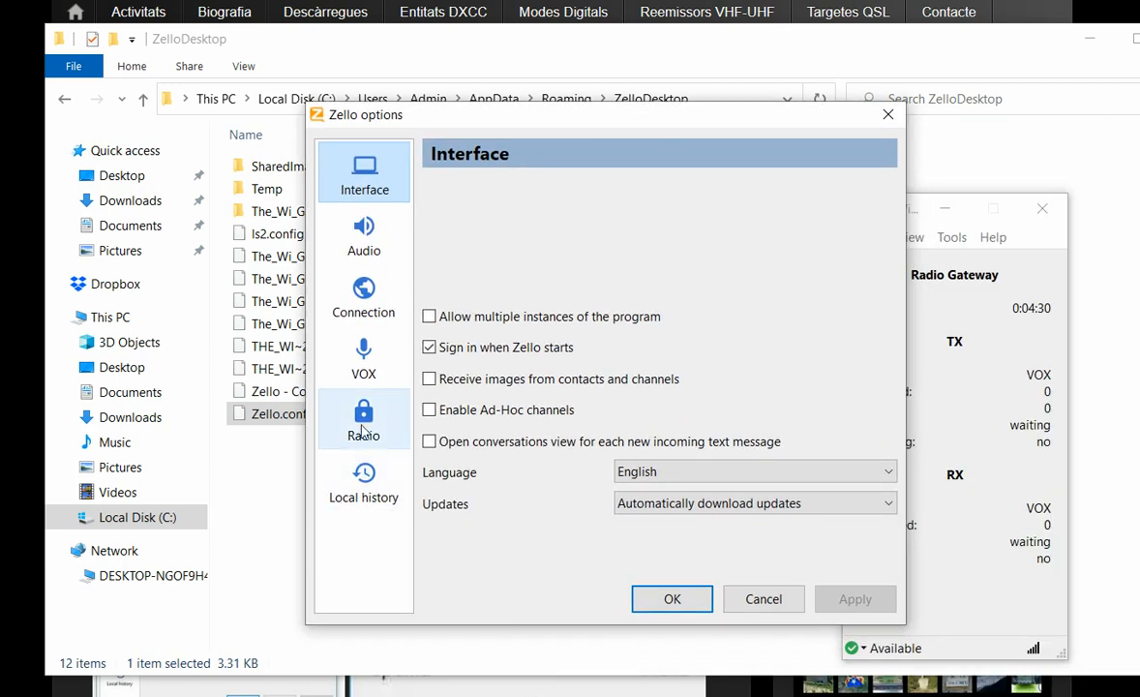
{"action": "left_click", "coordinate": [364, 418]}
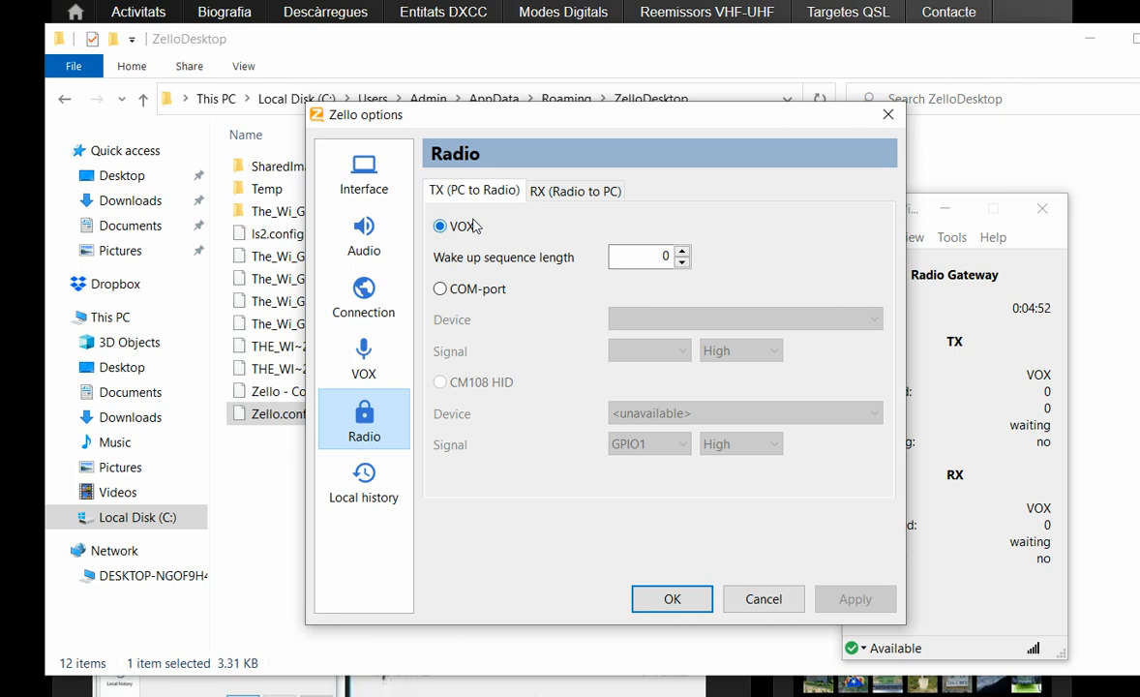
{"action": "left_click", "coordinate": [439, 224]}
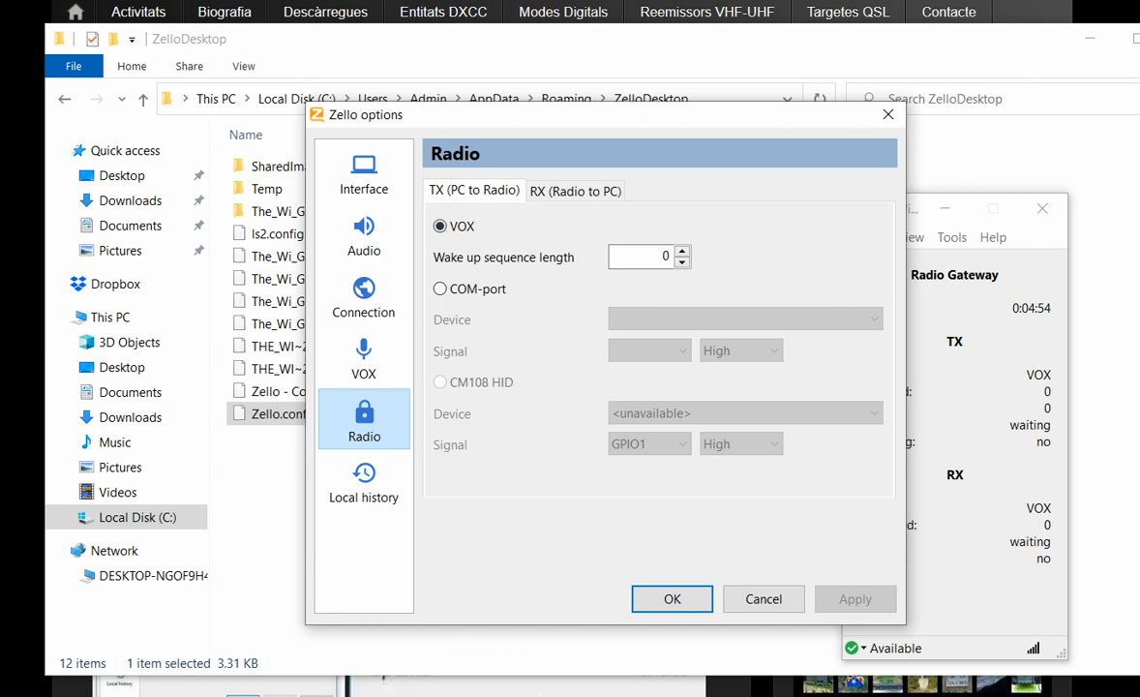